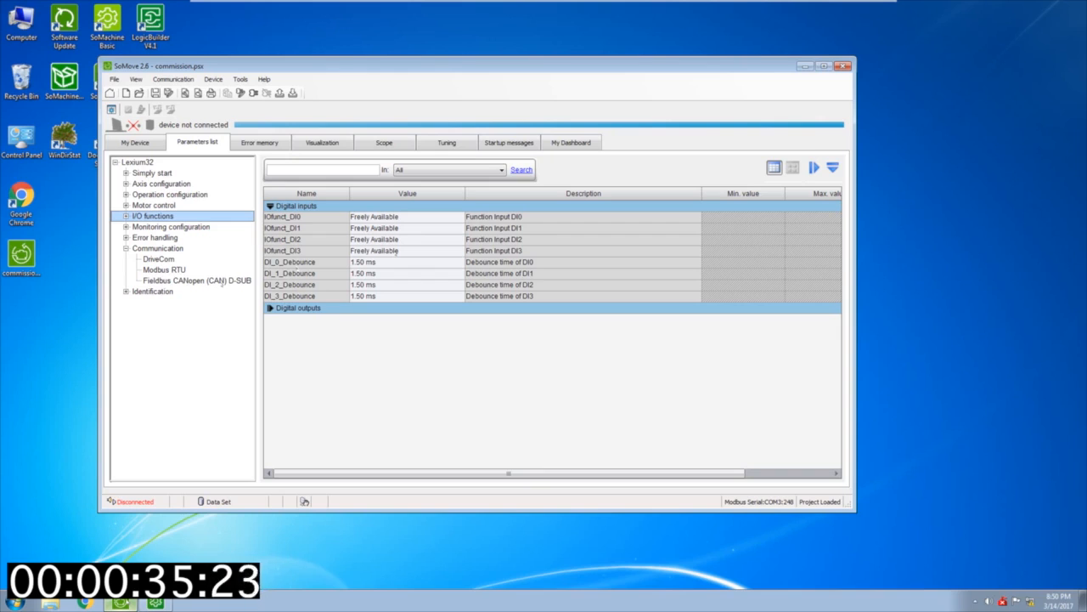
Step: View the CANopen D-SUB fieldbus communication parameters in SoMove's parameter list
left_click(197, 280)
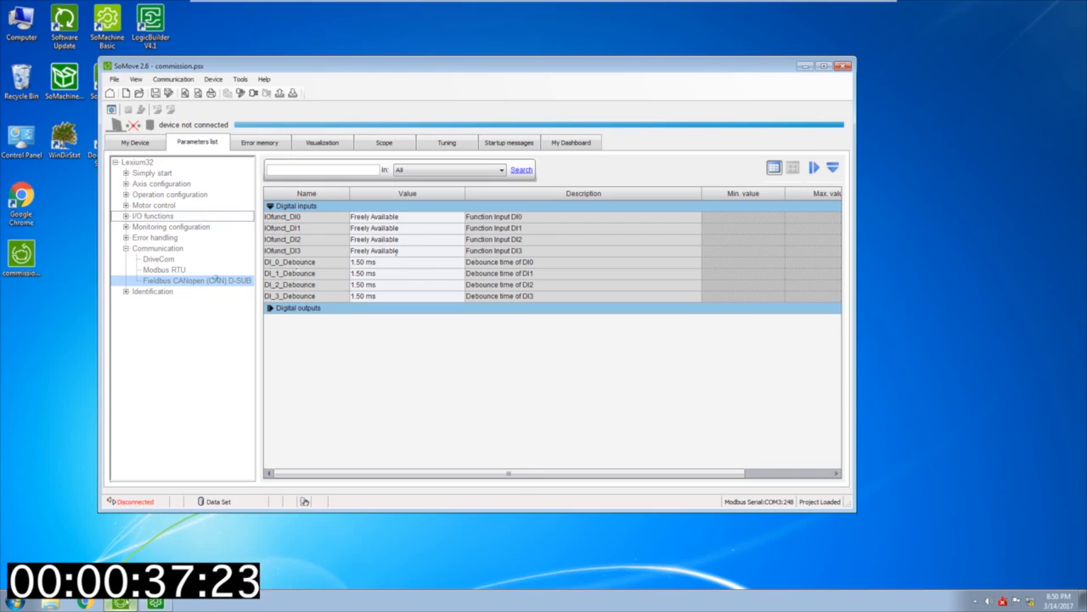
mouse_move(369, 217)
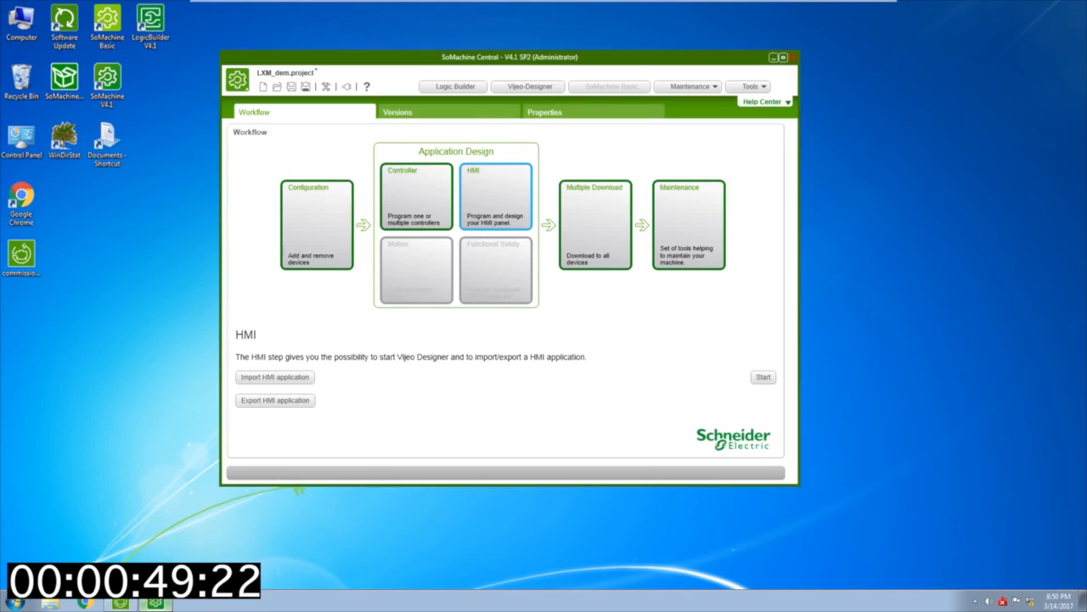
Step: Add an HMISCUxB5 controller to the project and launch its configuration in Logic Builder
left_click(316, 222)
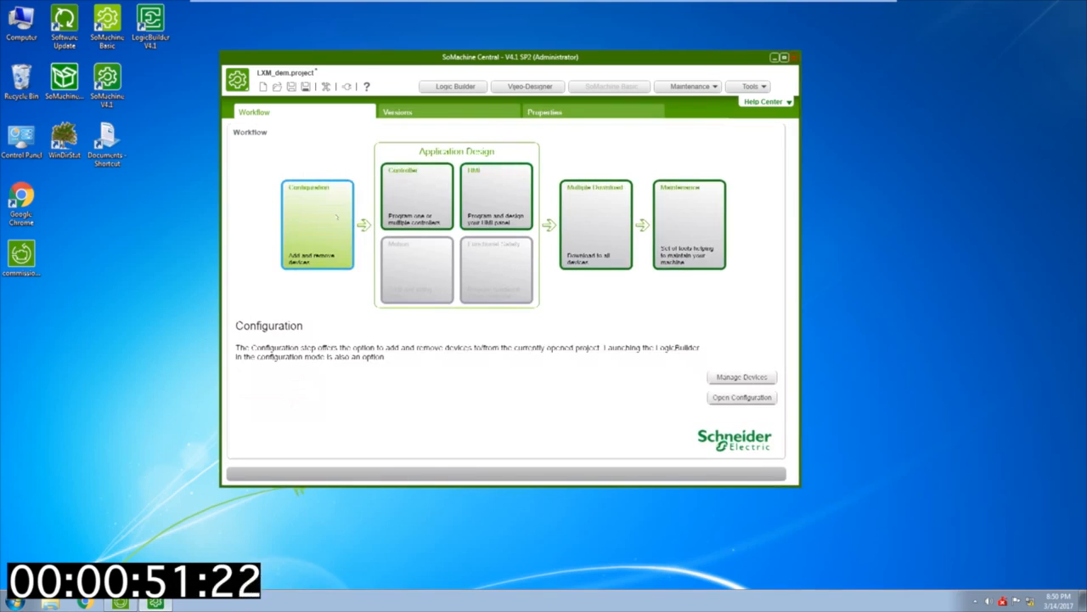
left_click(740, 376)
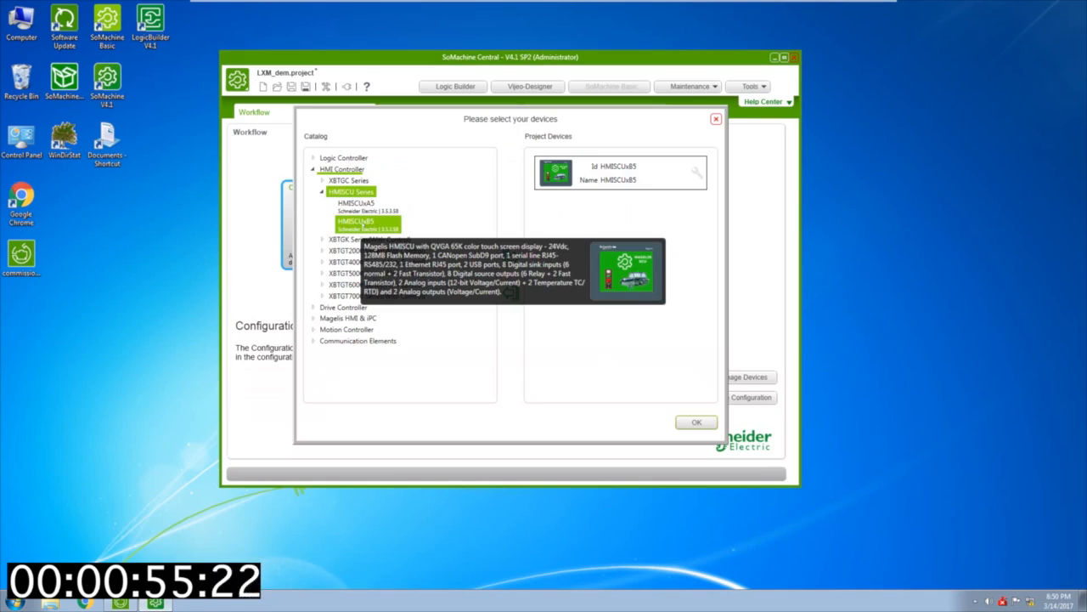
left_click(696, 422)
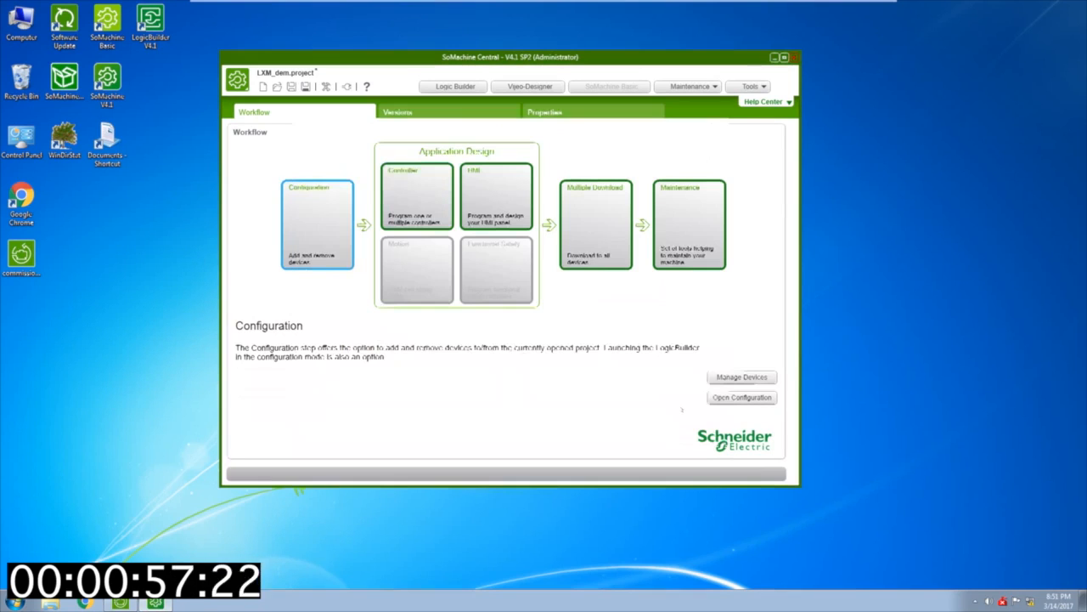
left_click(416, 195)
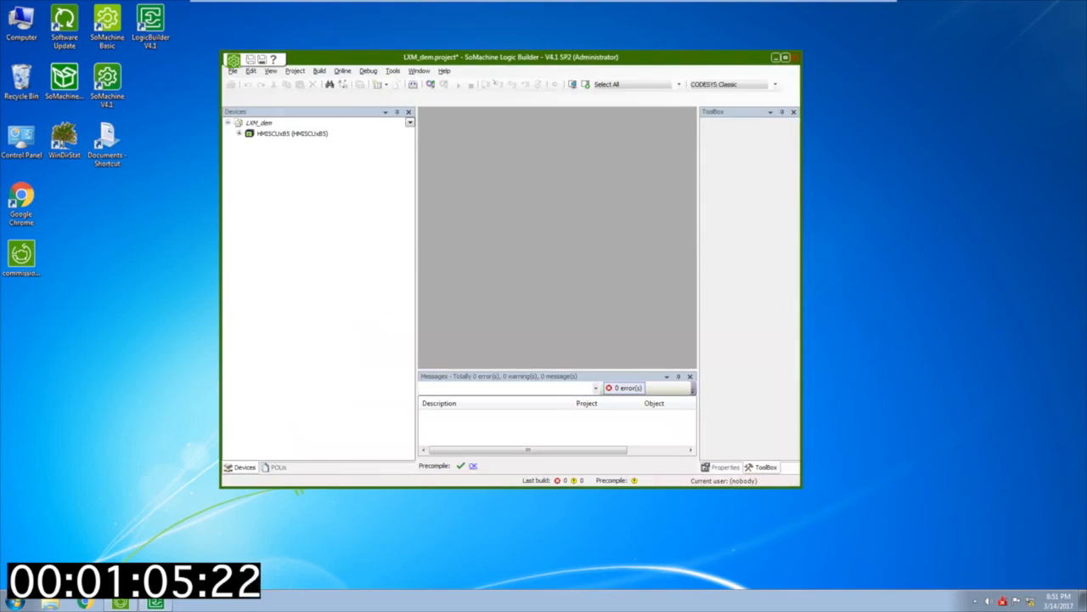
Step: Add a Program POU in Function Block Diagram language under Application
left_click(772, 84)
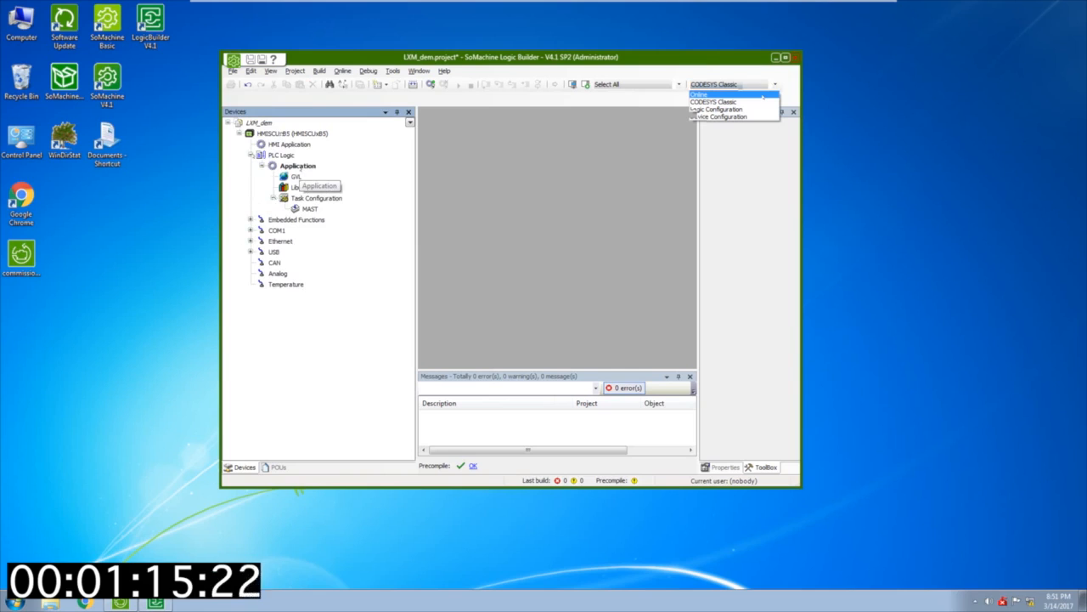
right_click(295, 166)
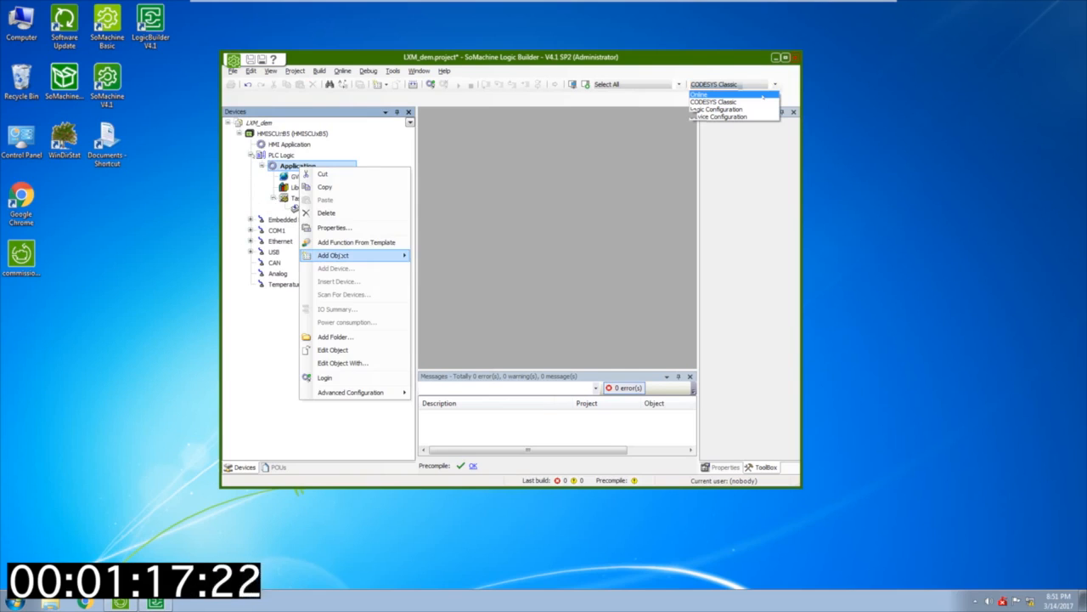
left_click(333, 255)
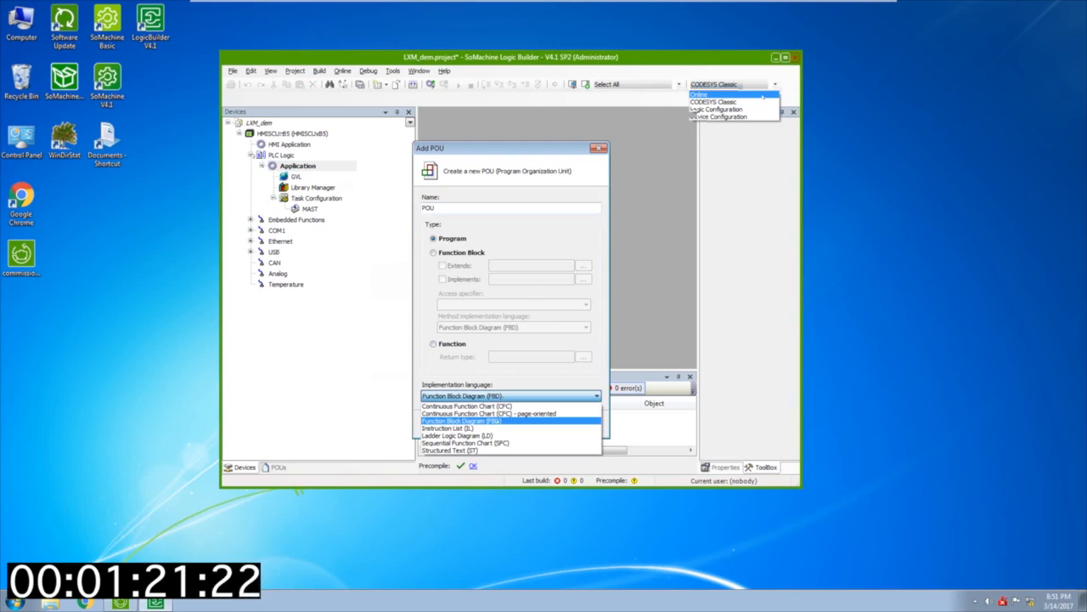
left_click(461, 420)
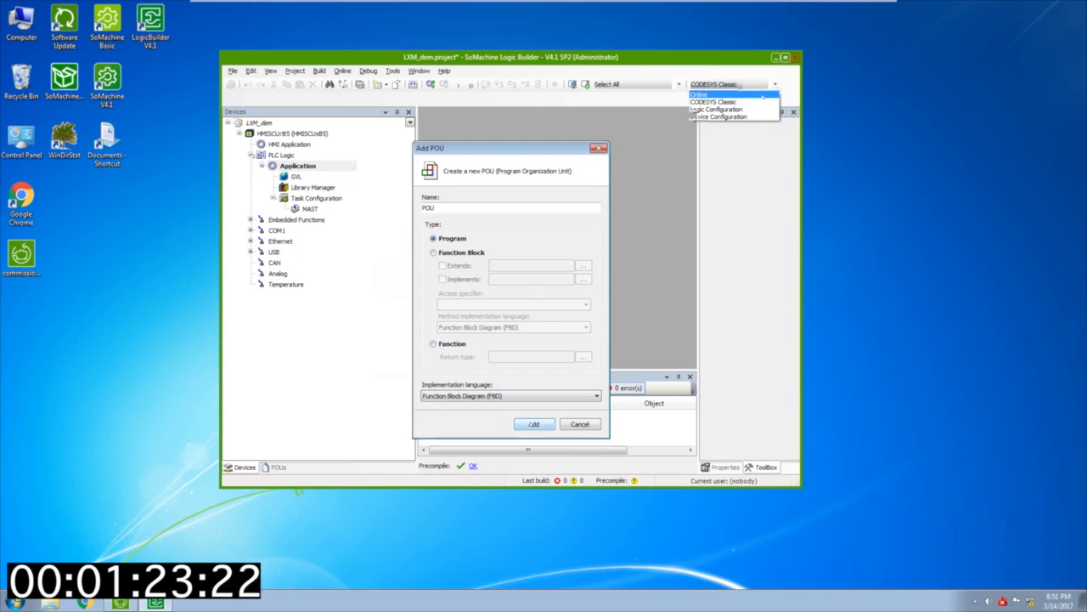
left_click(534, 424)
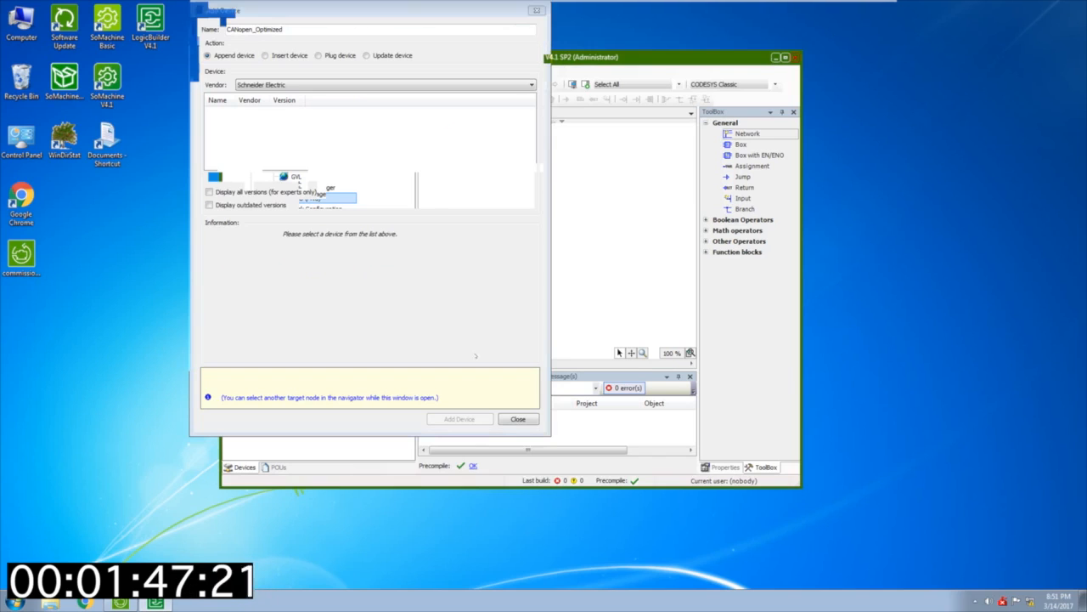
Step: Add CANopen_Optimized to the CAN port and append a Lexium 32i drive beneath it
left_click(518, 418)
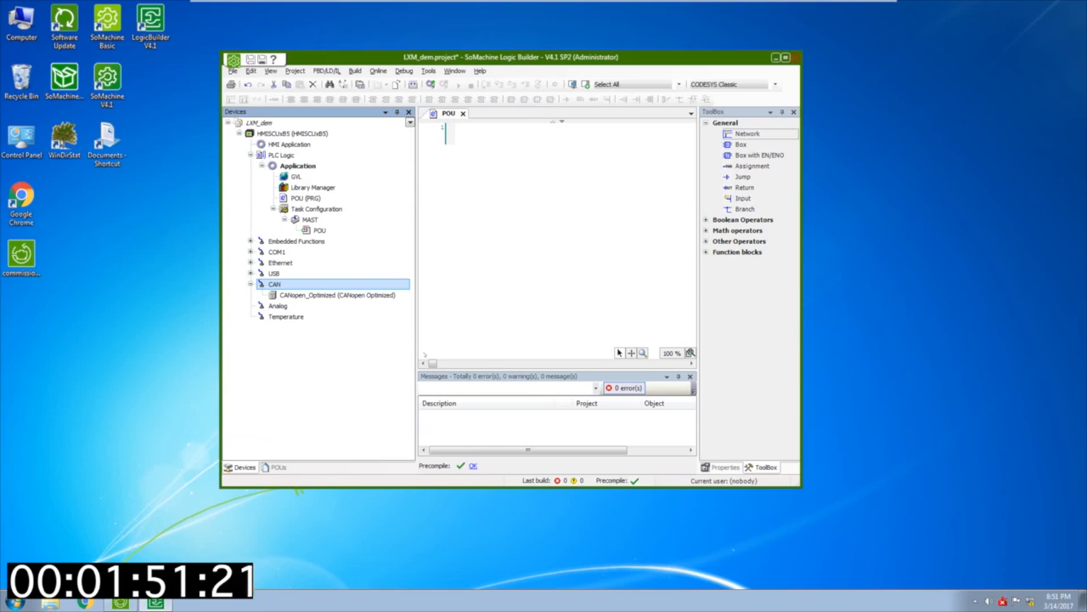
right_click(337, 295)
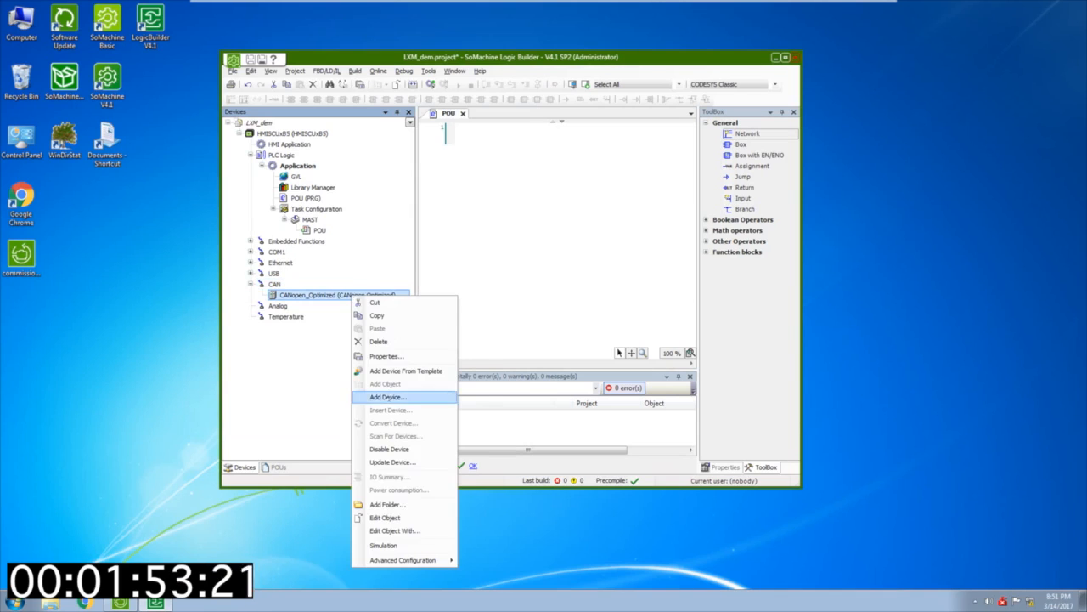
left_click(389, 397)
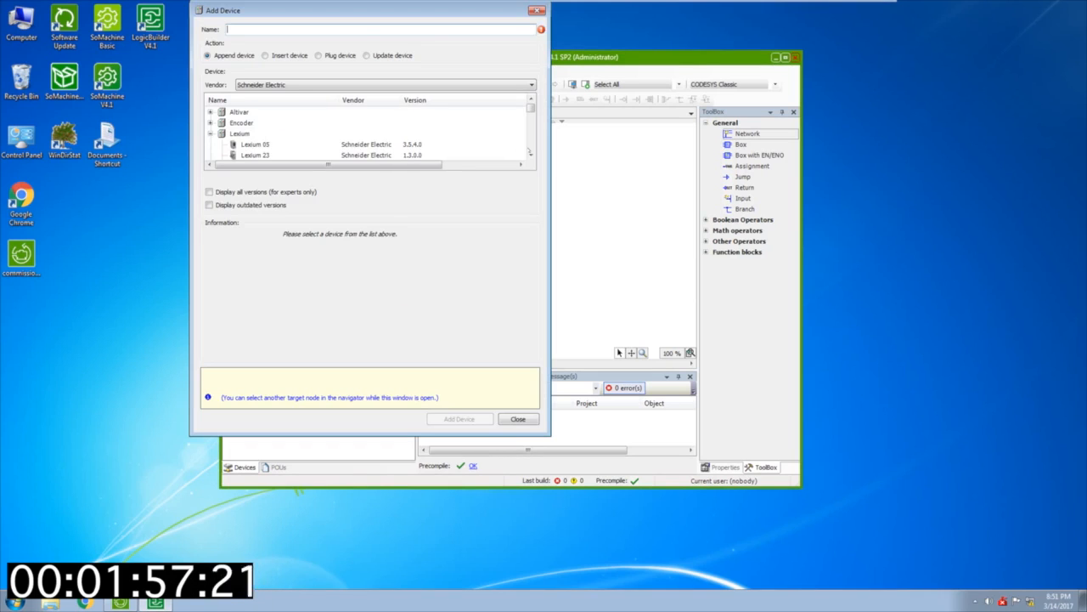
left_click(255, 144)
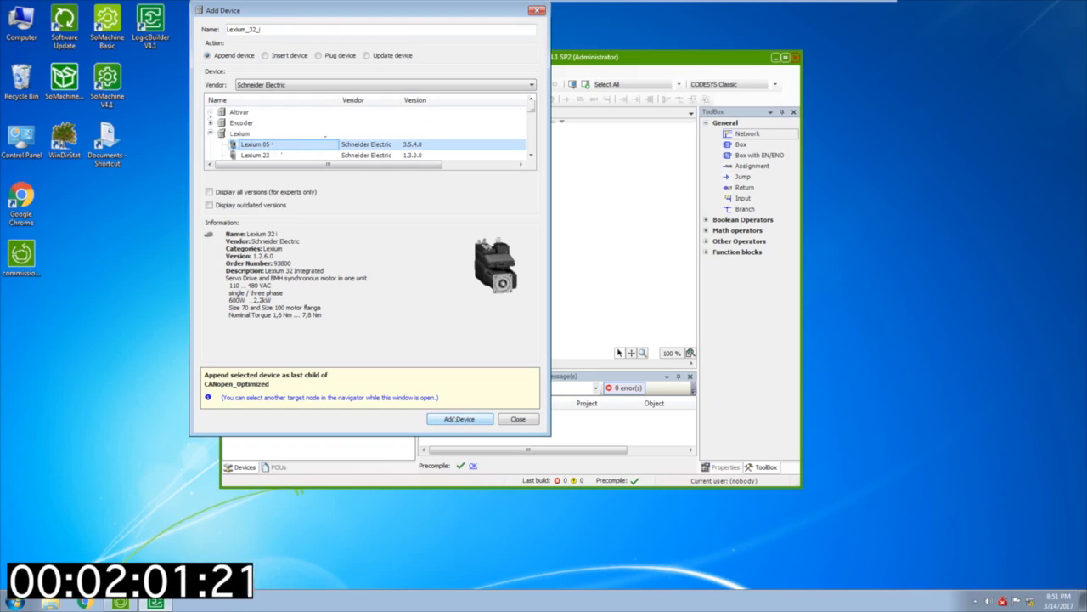
left_click(460, 418)
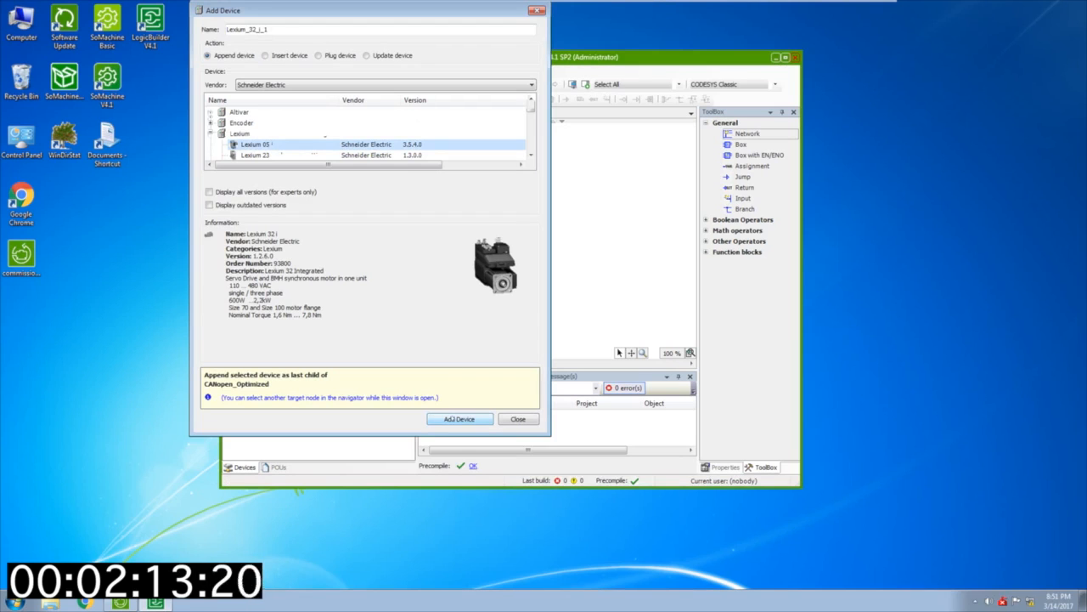
Step: Close Add Device and set the Lexium_32_i drive's CANopen node ID to 1
left_click(460, 418)
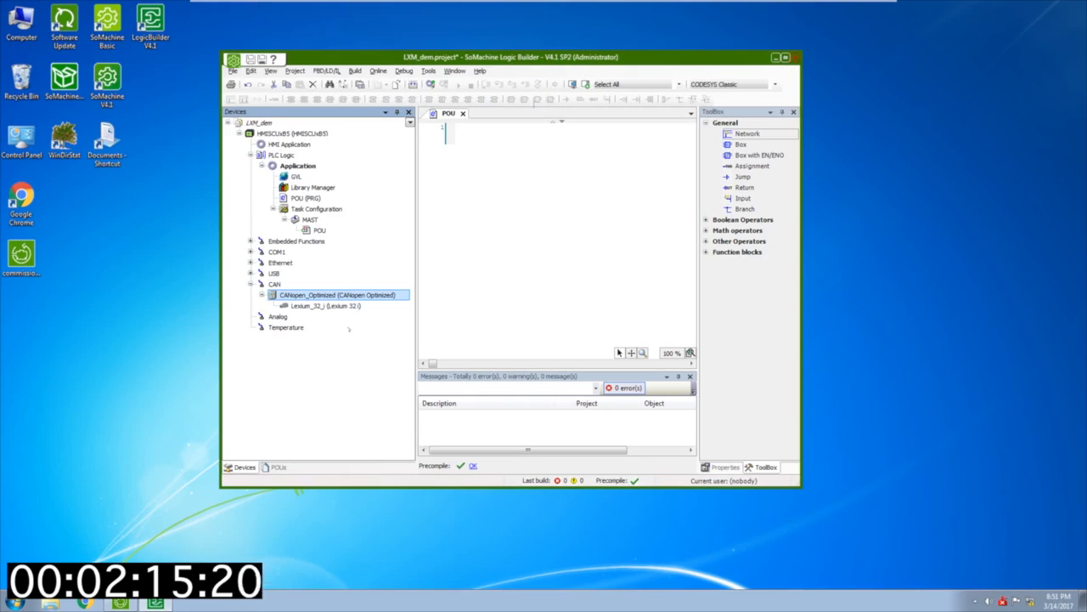
double_click(326, 305)
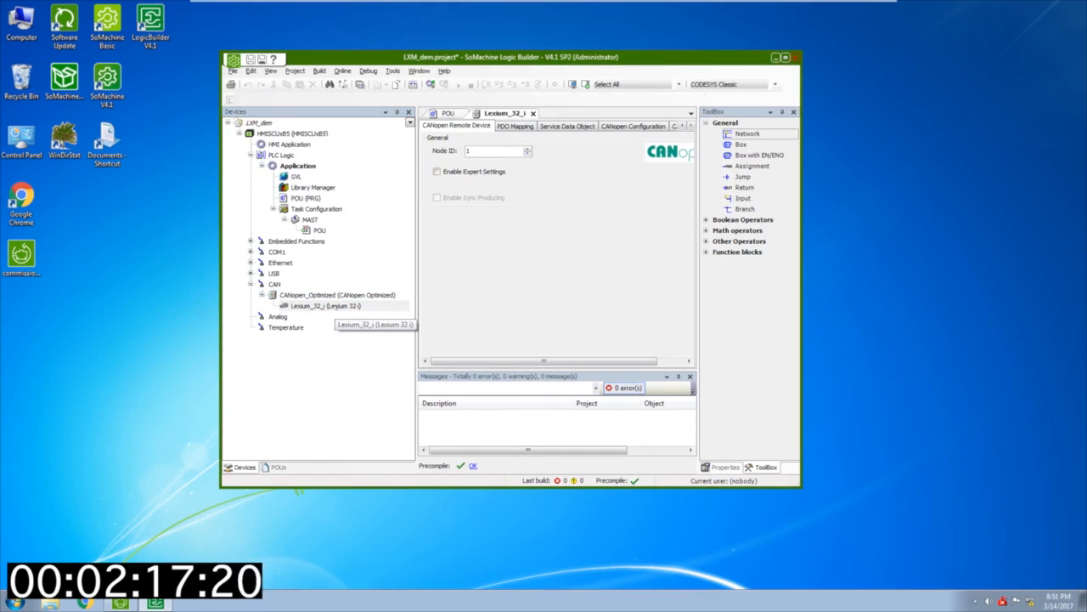
type("13")
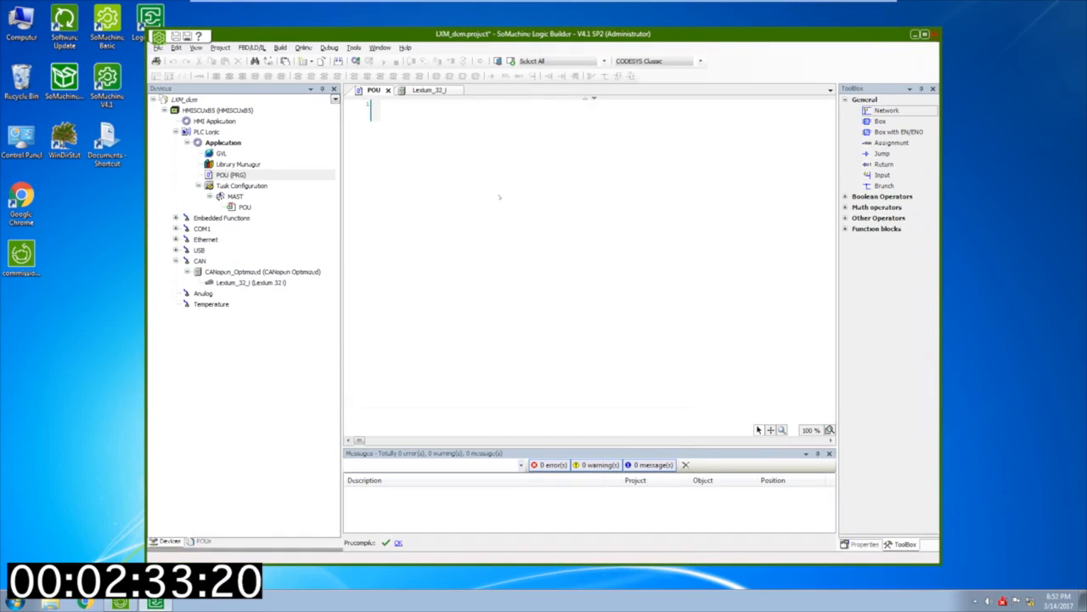
Step: Insert MC_Reset_LXM32i and MC_Power_LXM32i blocks with auto-declared instances
right_click(369, 110)
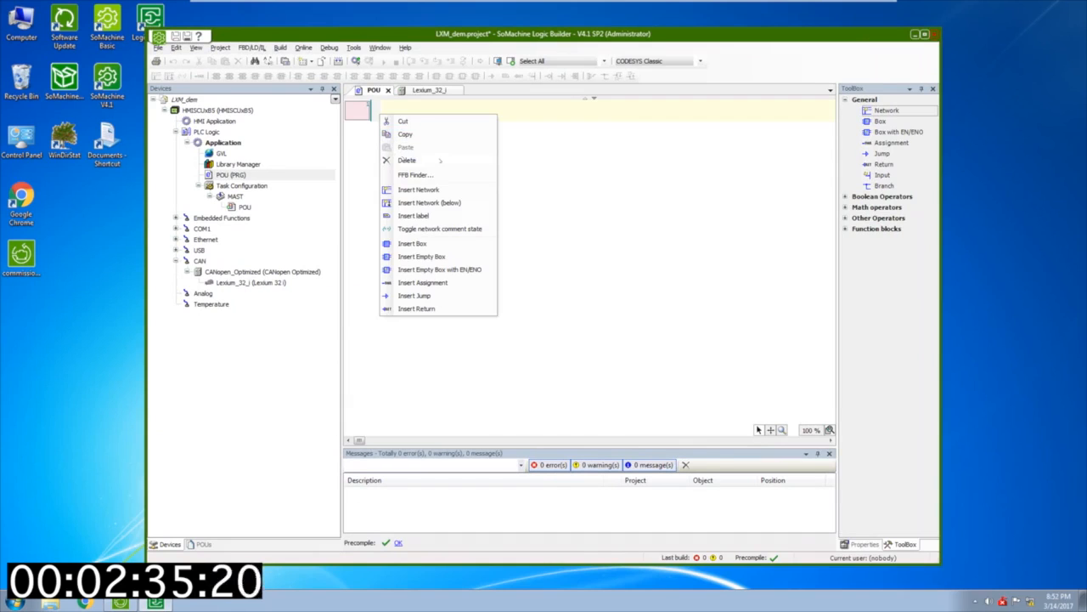
left_click(412, 243)
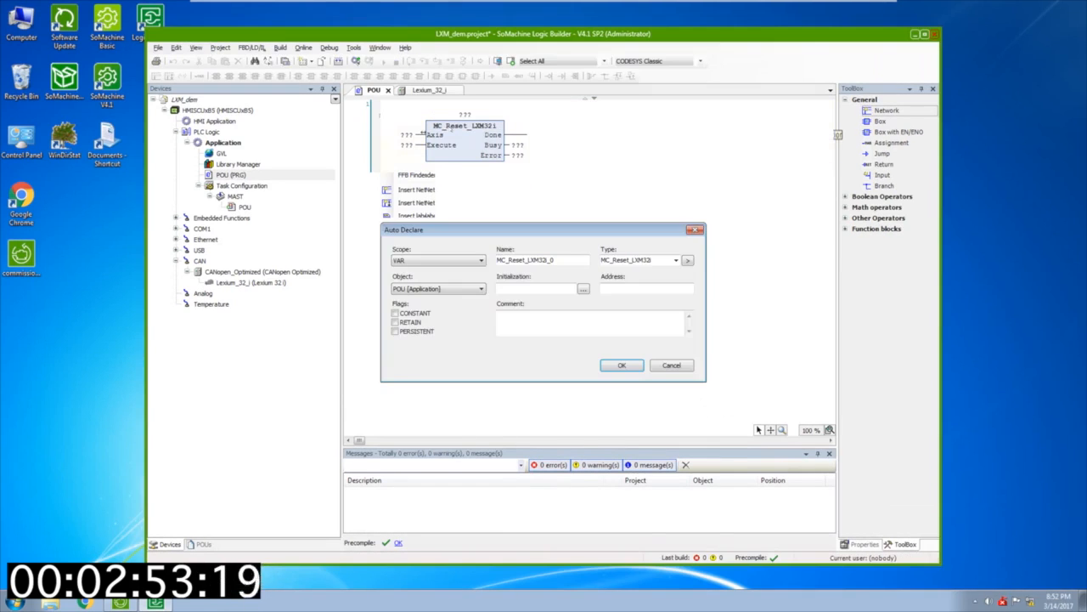
left_click(621, 365)
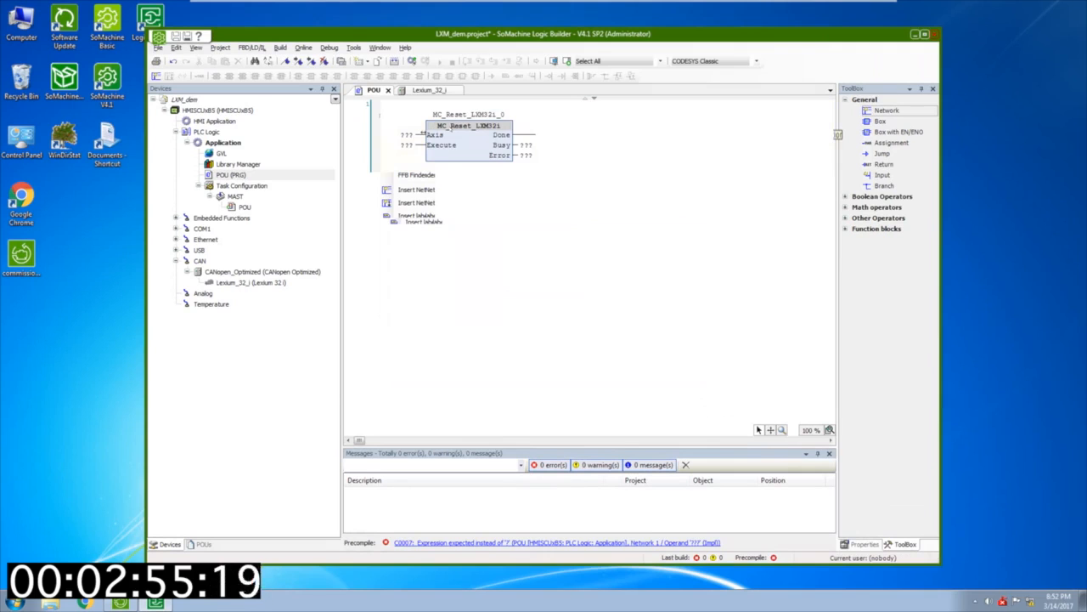
left_click(416, 182)
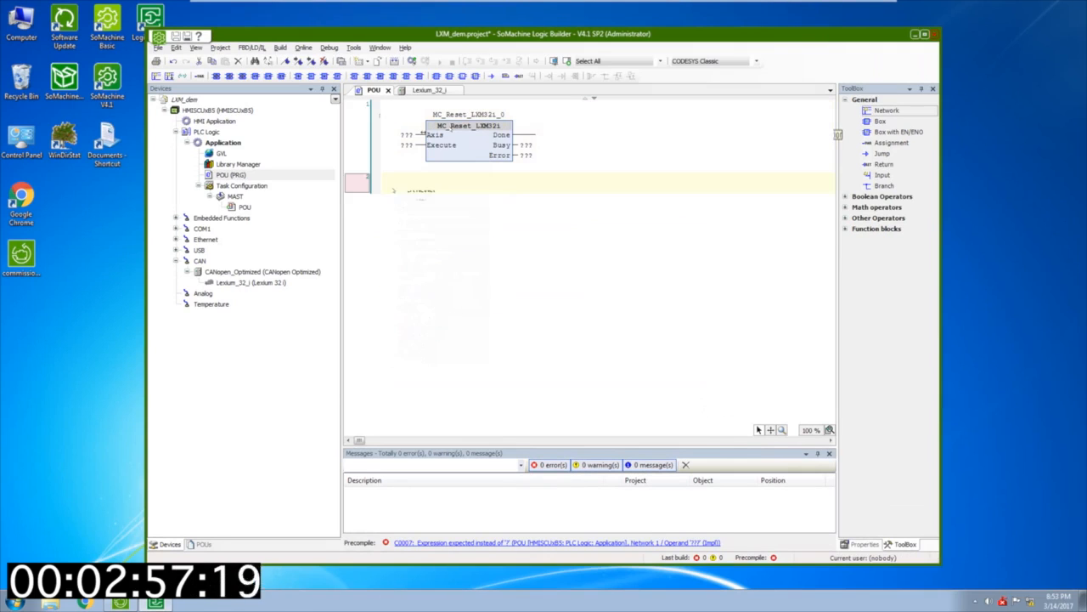
right_click(442, 179)
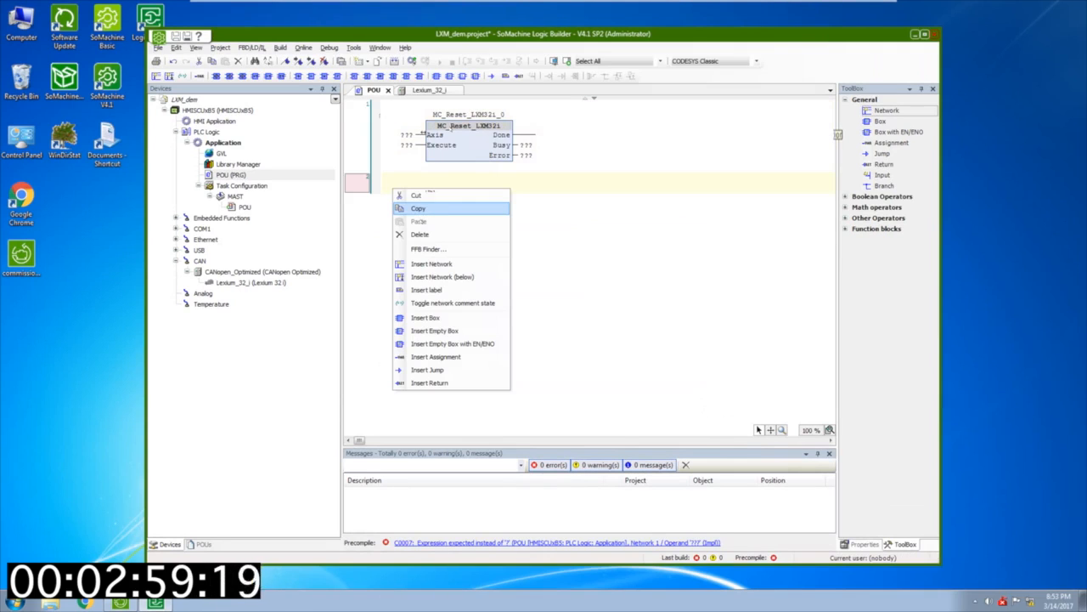
type("MC_")
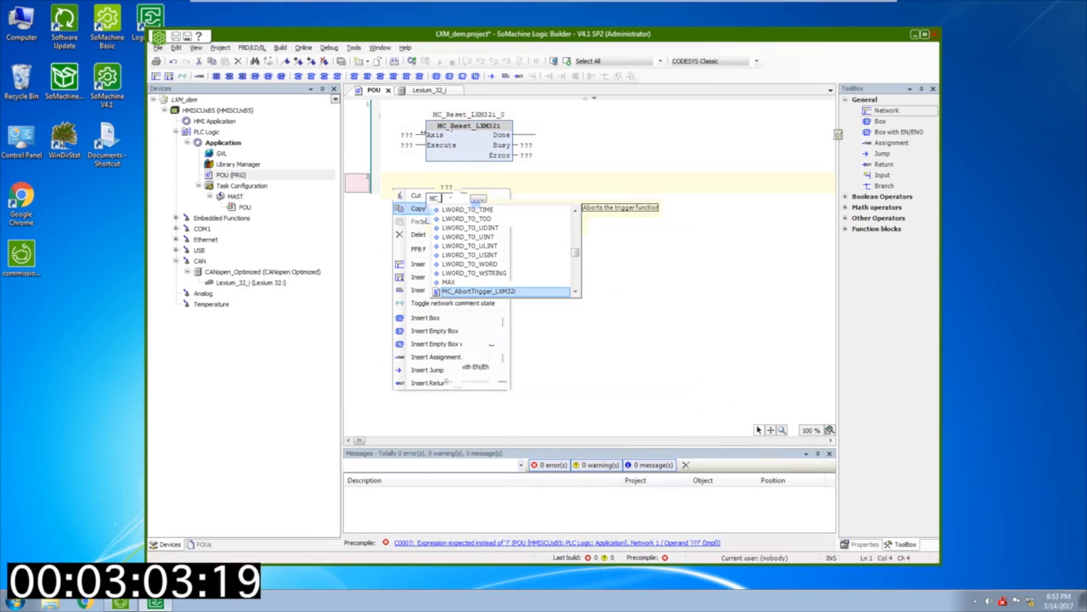
left_click(478, 291)
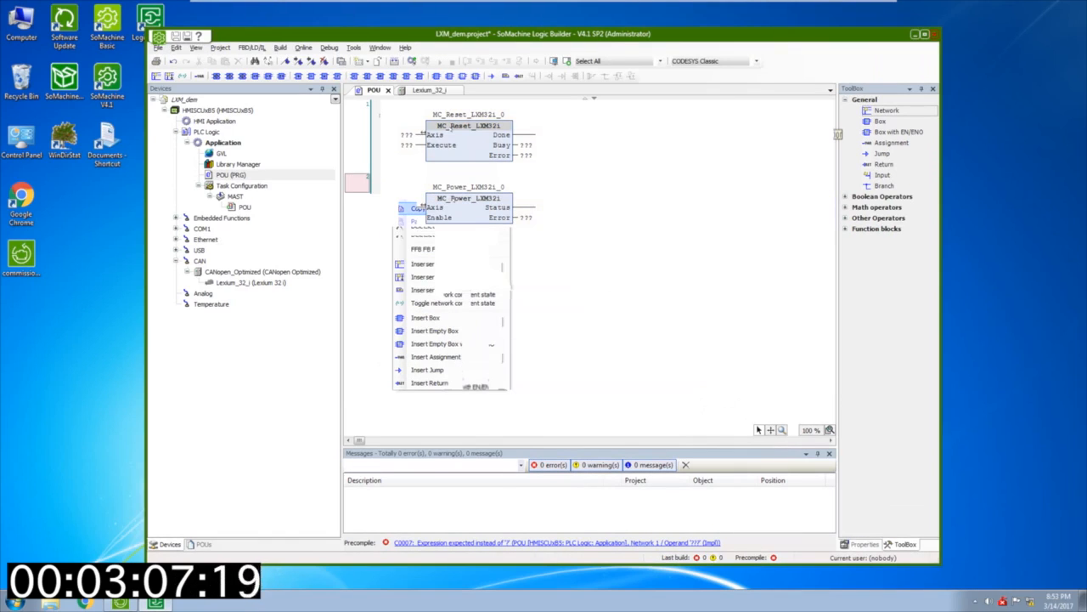
mouse_move(424, 317)
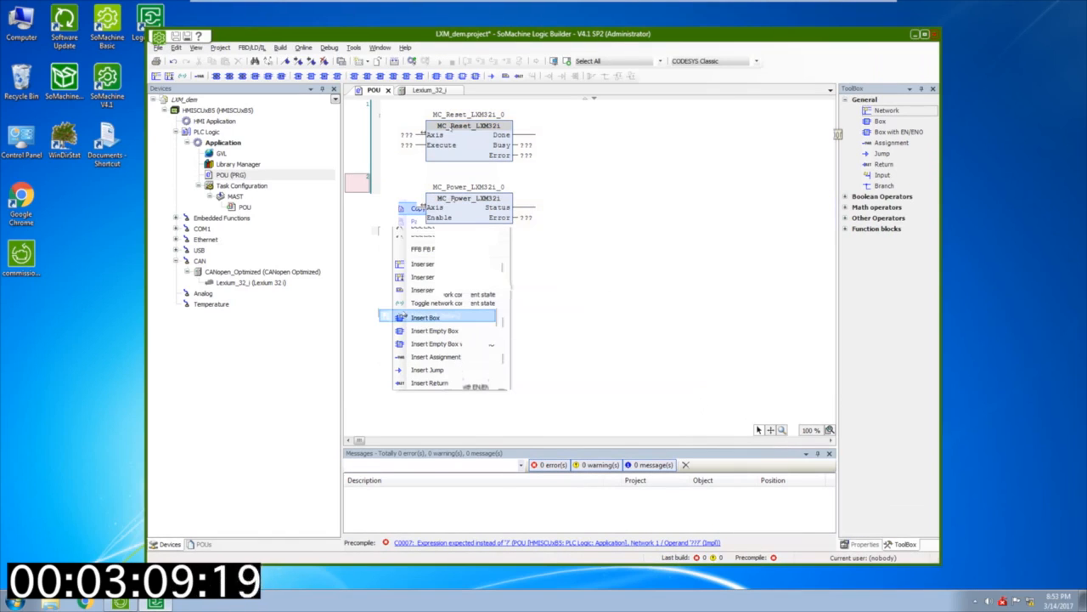
Step: Insert MC_Jog_LXM32i and MC_ReadActualPosition_LXM32i blocks with auto-declared instances
left_click(425, 317)
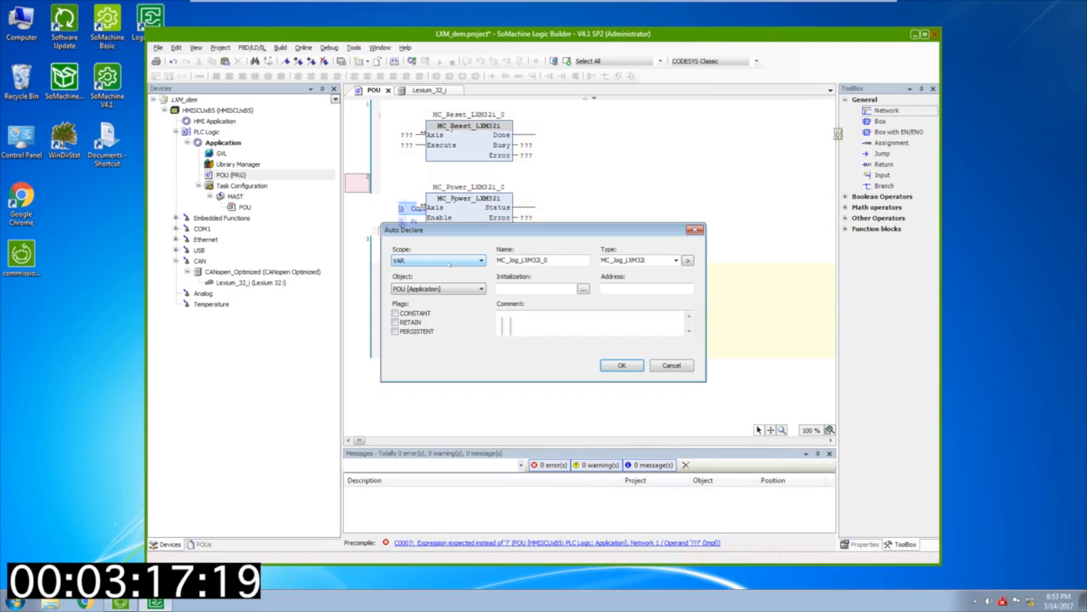
left_click(621, 364)
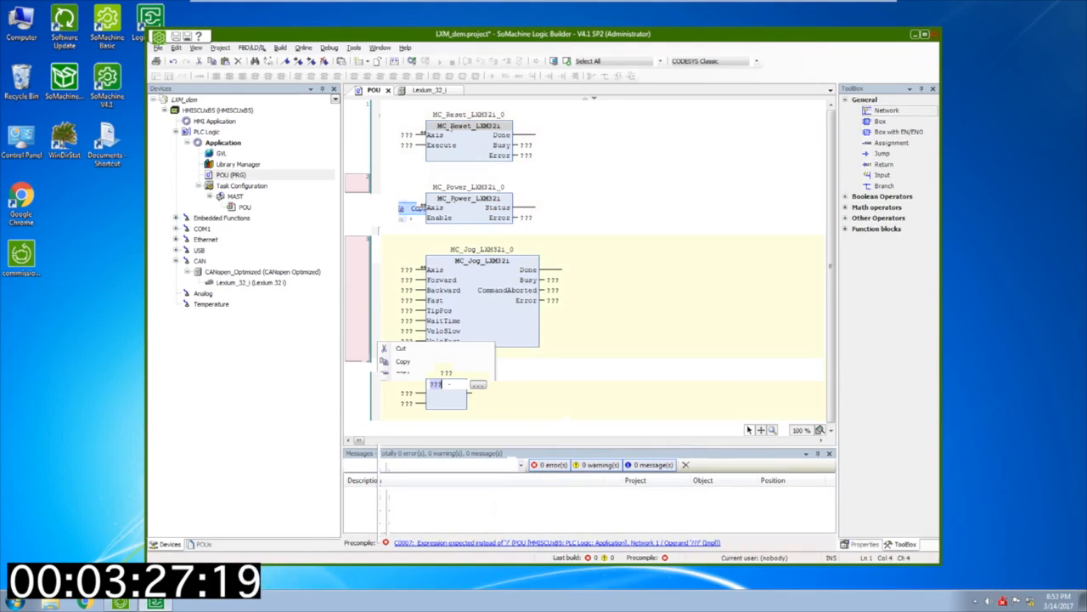
type("ReadActualPosition_LXM32i")
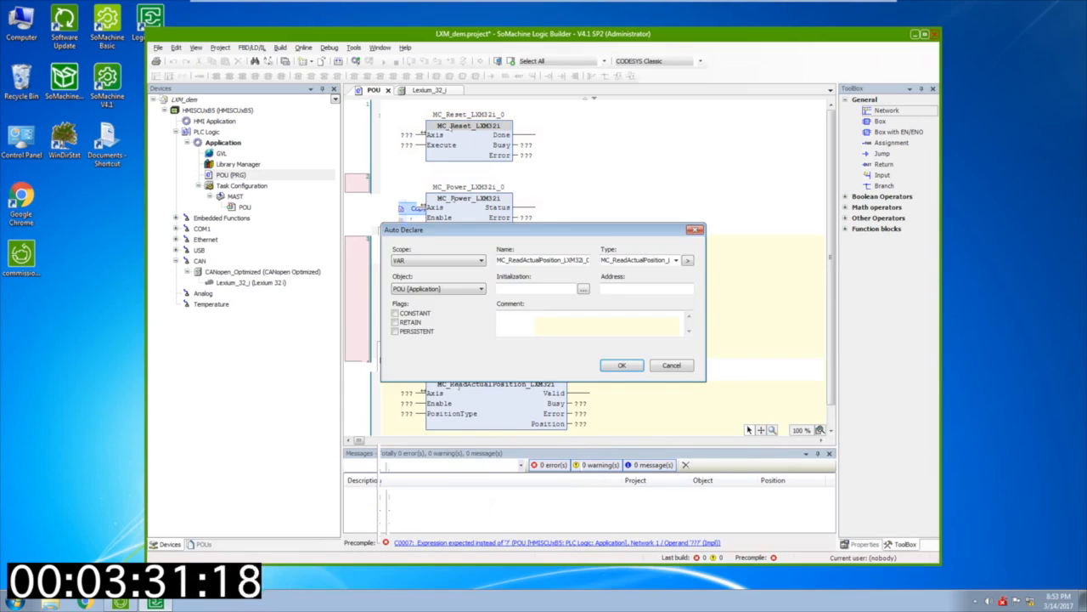
left_click(621, 364)
type("TRUE")
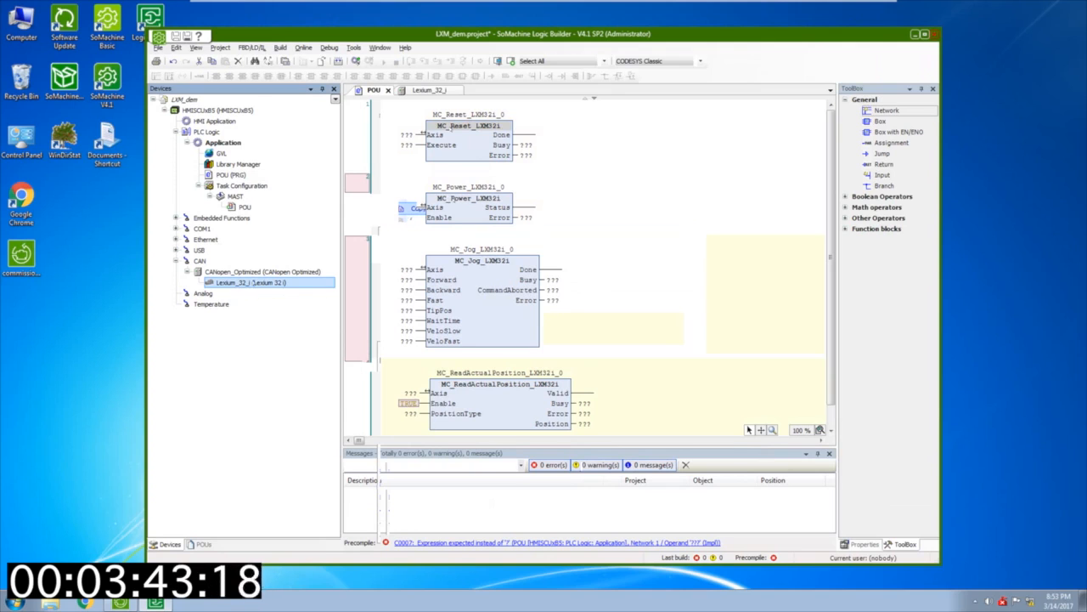
mouse_move(251, 282)
type("HMI_Reset")
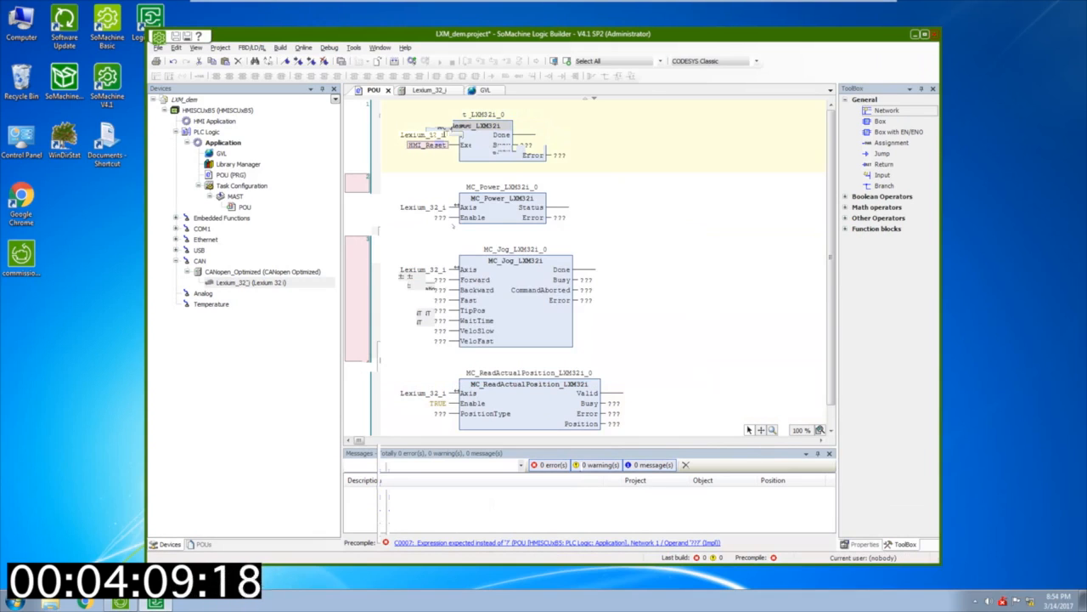
Step: Declare global HMI_Power, HMI_Fwd and HMI_Position variables at the Enable, Forward and Position pins
left_click(437, 216)
type("HMI_Power")
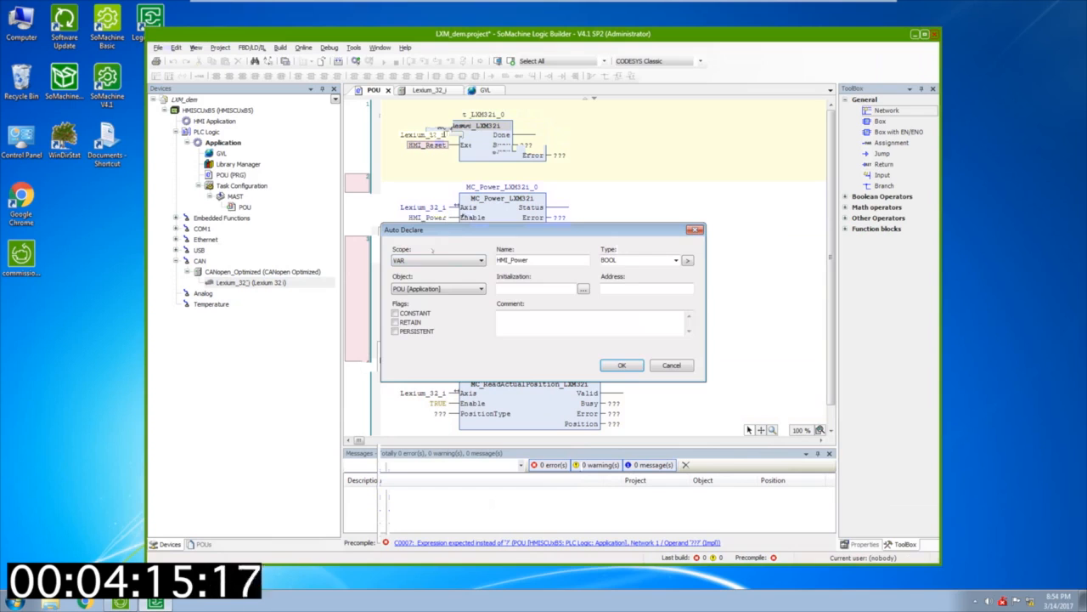
left_click(621, 364)
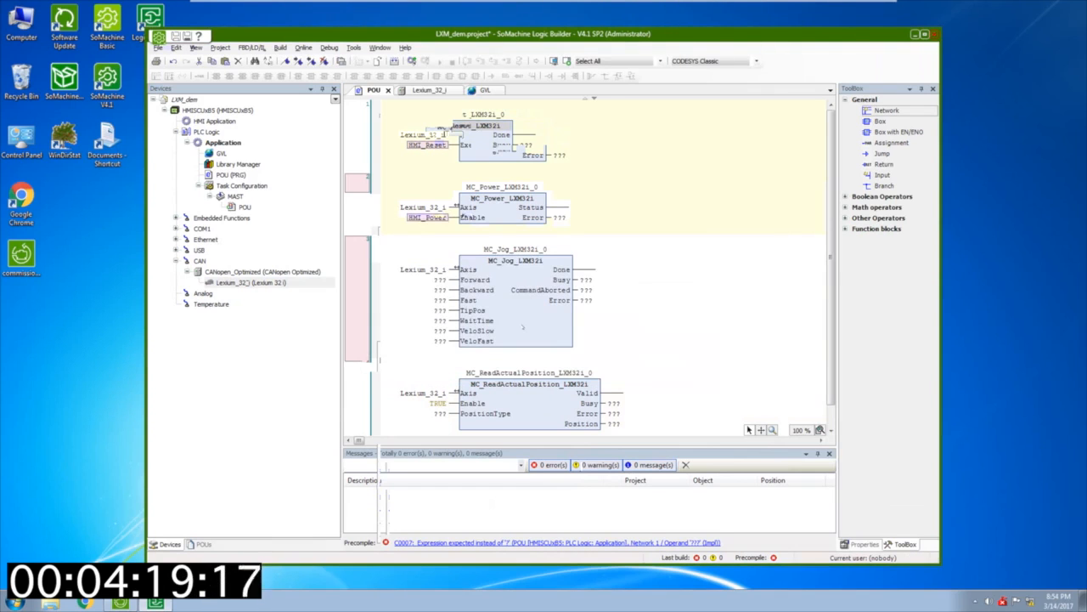
left_click(439, 268)
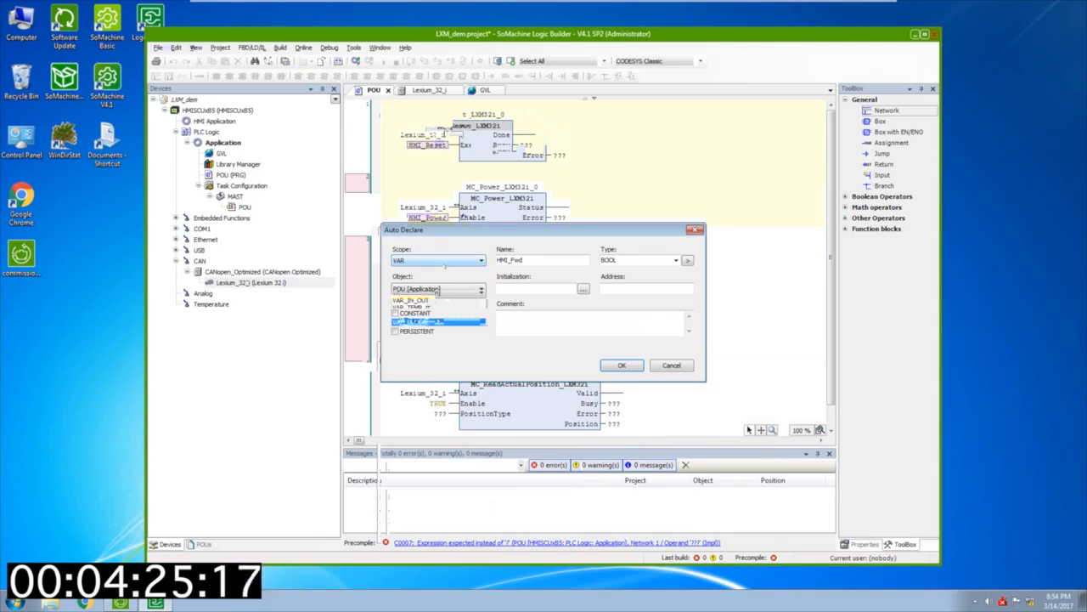
left_click(622, 365)
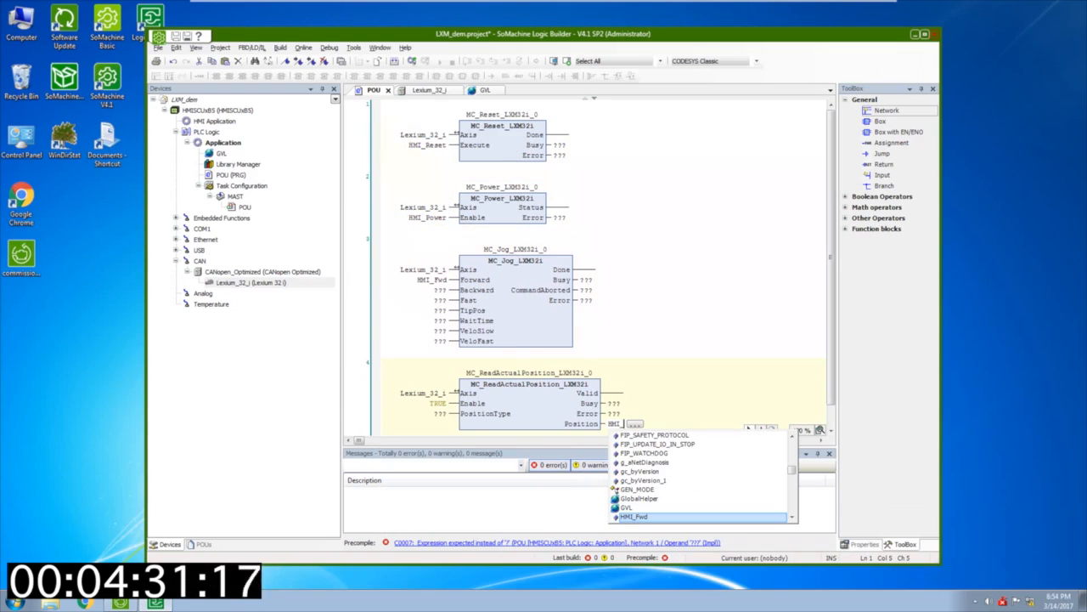
type("HMI_Pow")
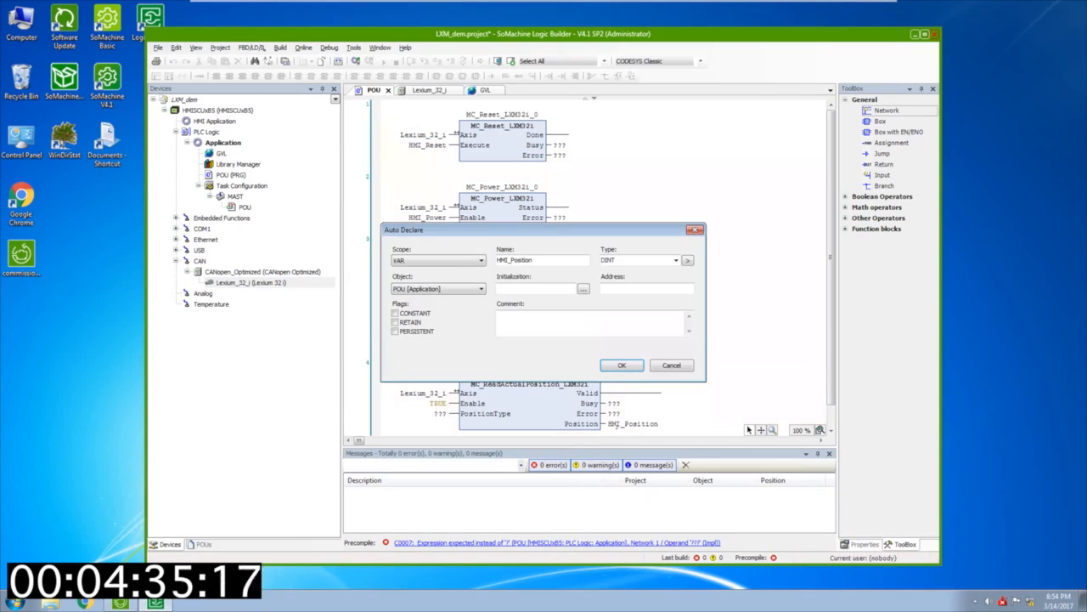
left_click(480, 260)
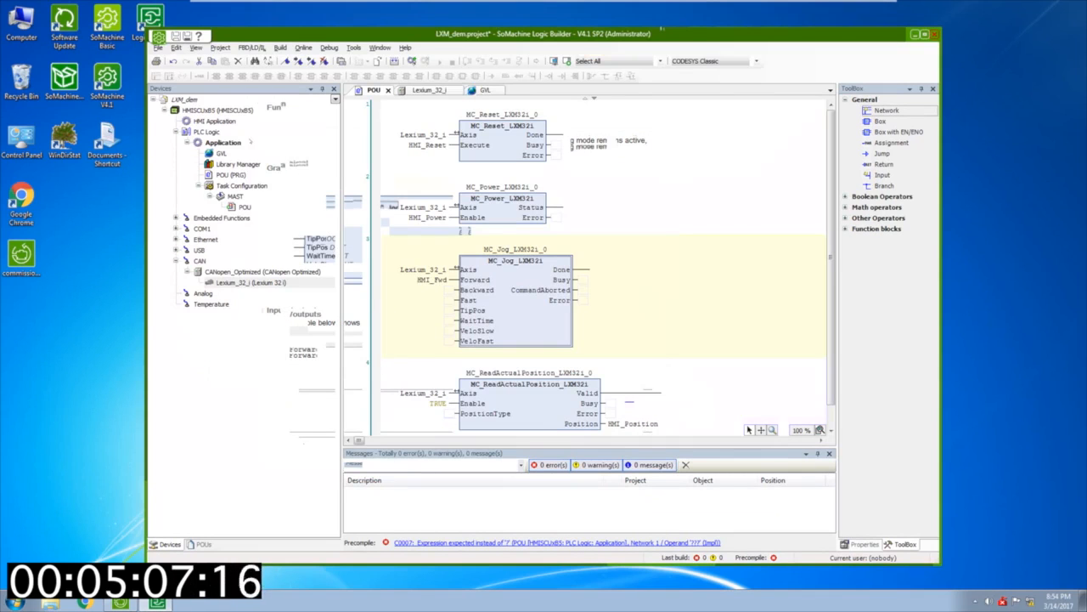
Step: Add a Symbol configuration, build it and publish the GVL HMI variables
right_click(222, 142)
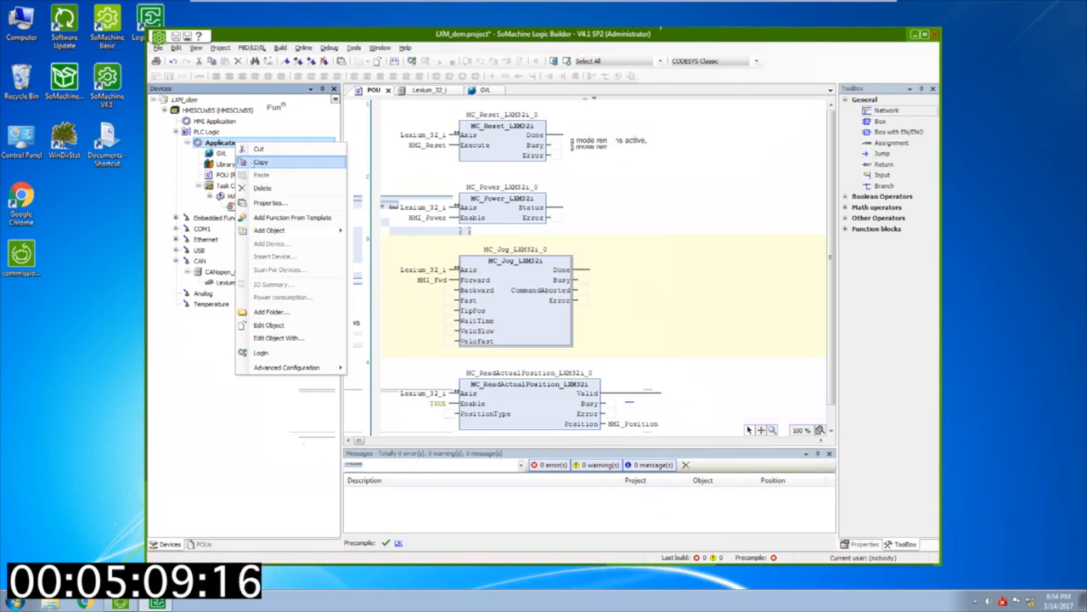
left_click(269, 229)
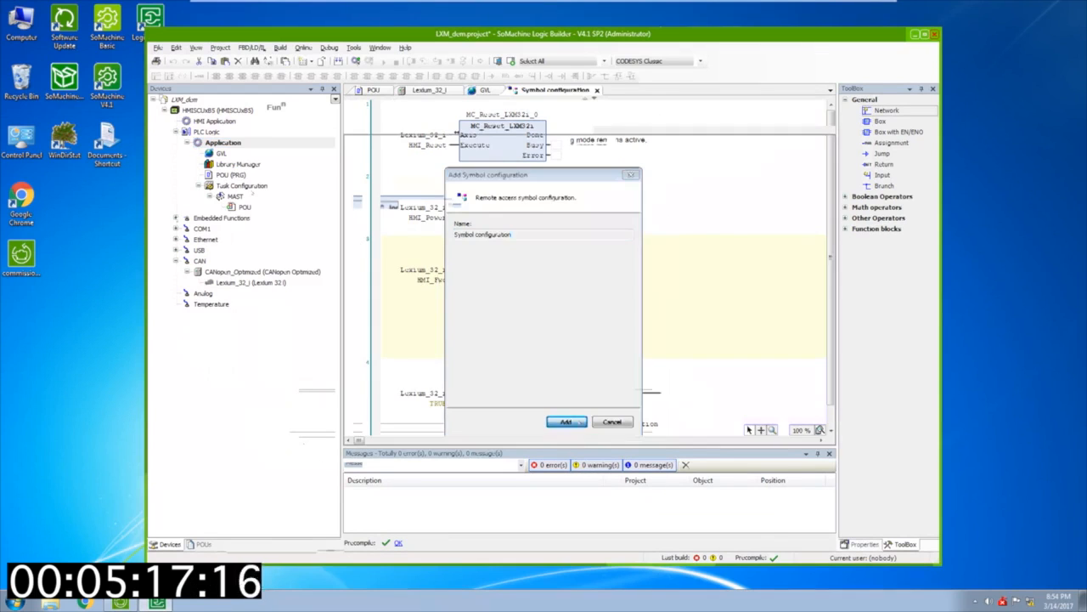
left_click(565, 422)
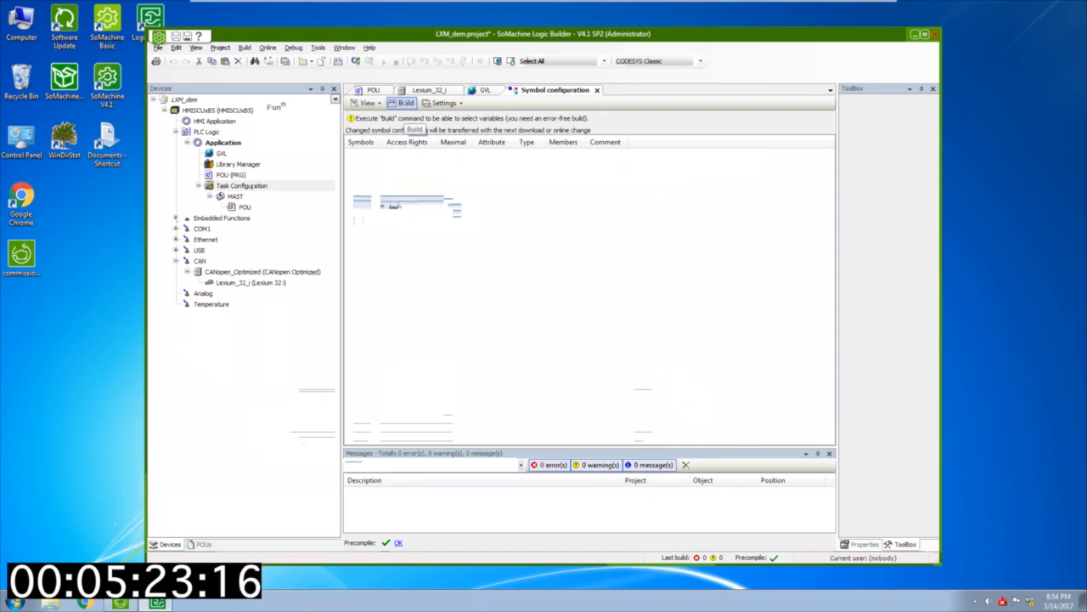
left_click(405, 102)
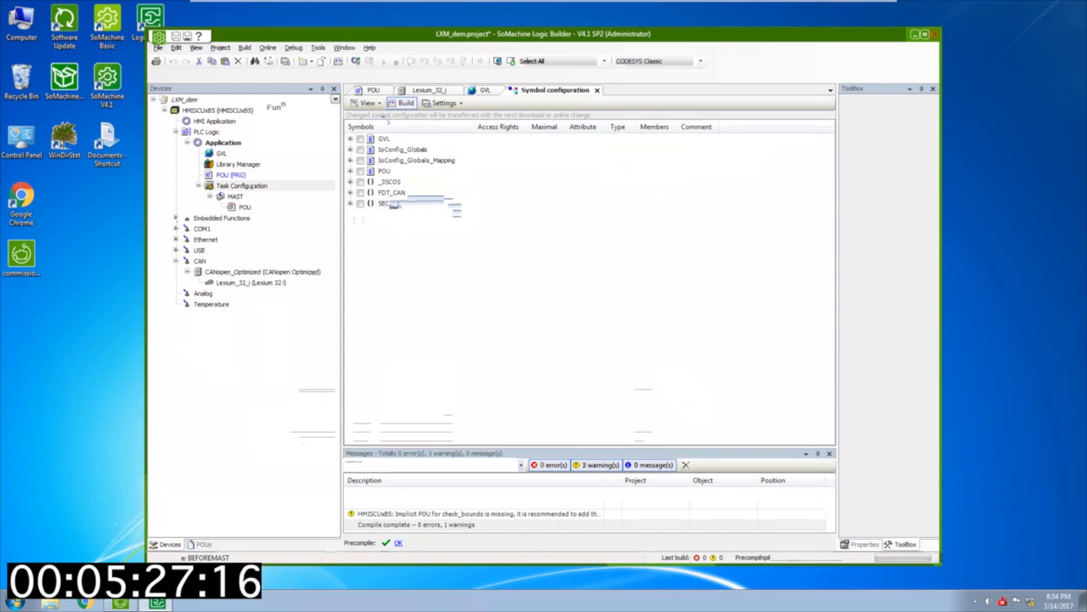
left_click(351, 138)
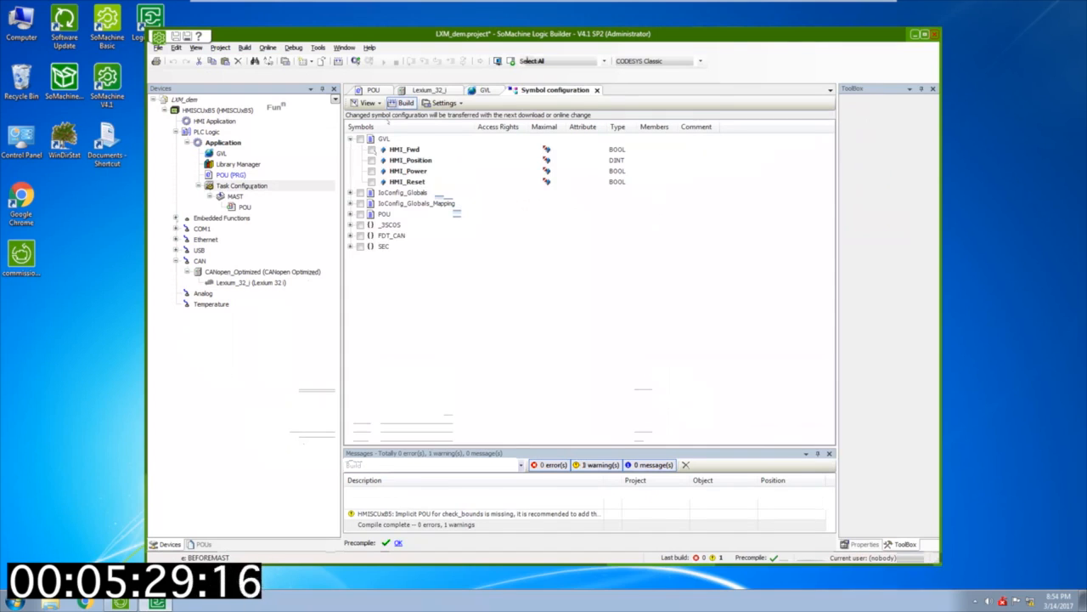
left_click(408, 181)
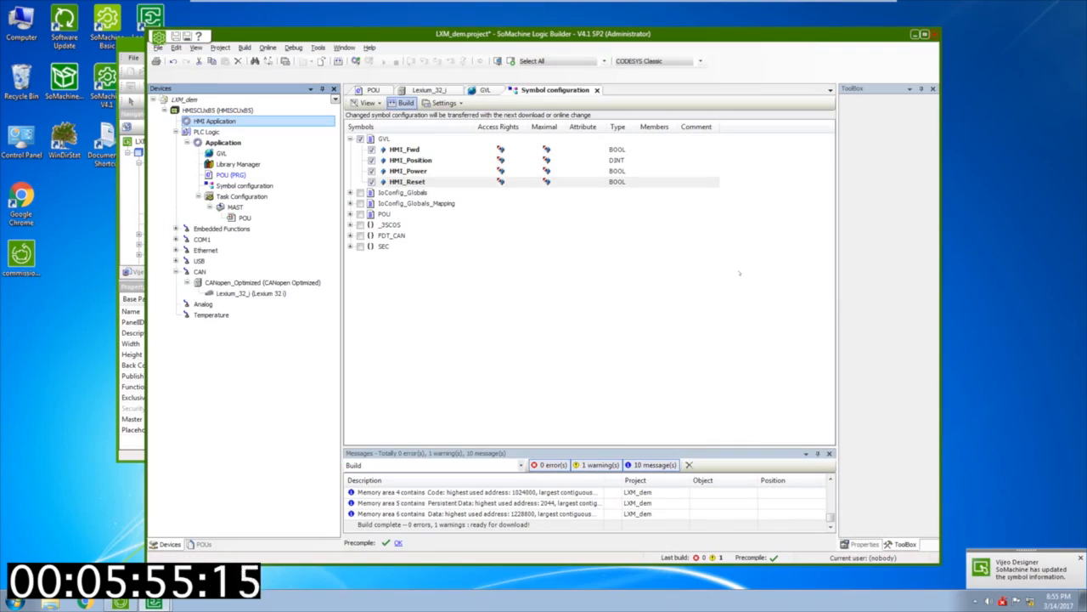
mouse_move(621, 245)
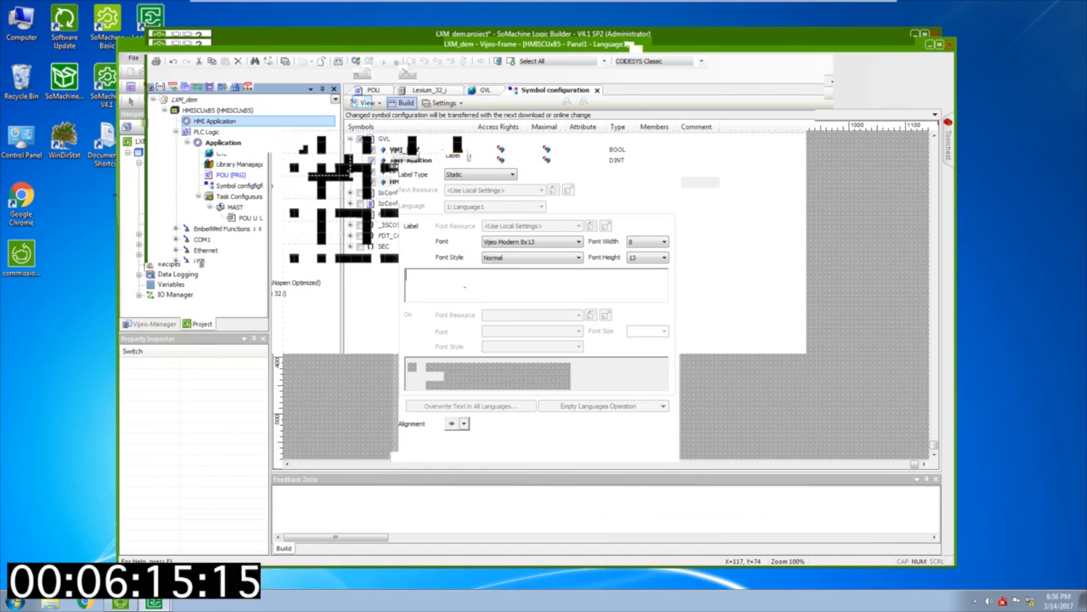
Step: Label the switch 'reset' and give it a Momentary ON bit action on GVL.HMI_Reset
type("reset")
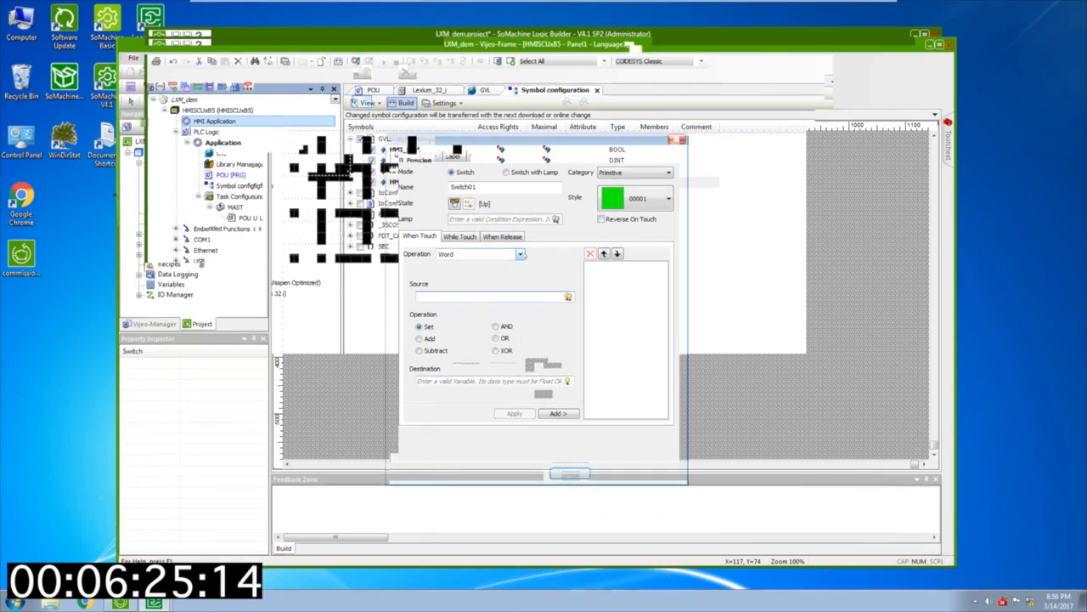
left_click(519, 254)
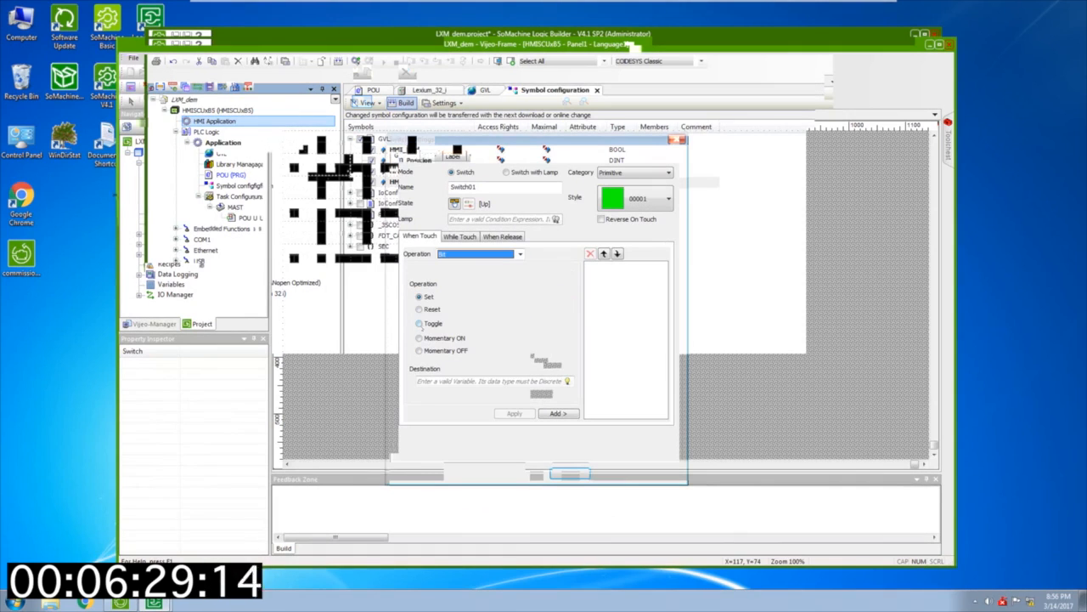
left_click(419, 339)
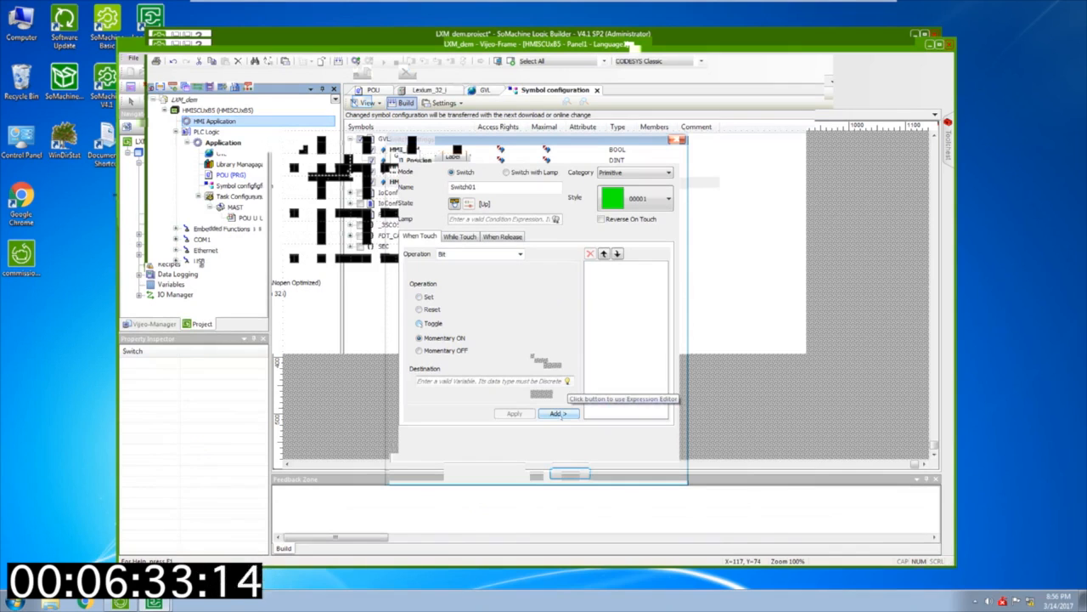
left_click(568, 381)
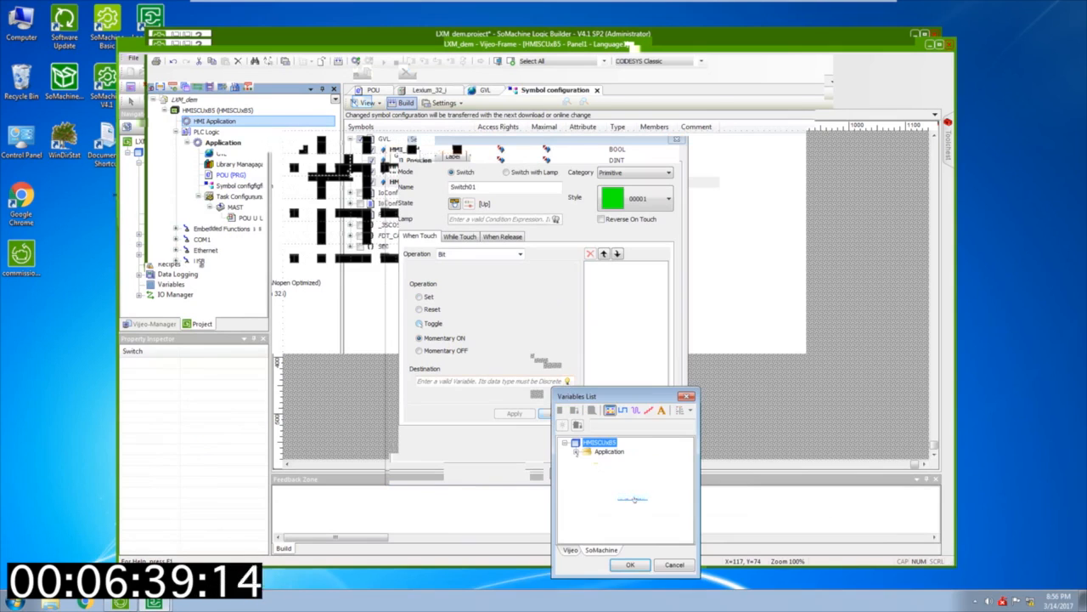
left_click(631, 564)
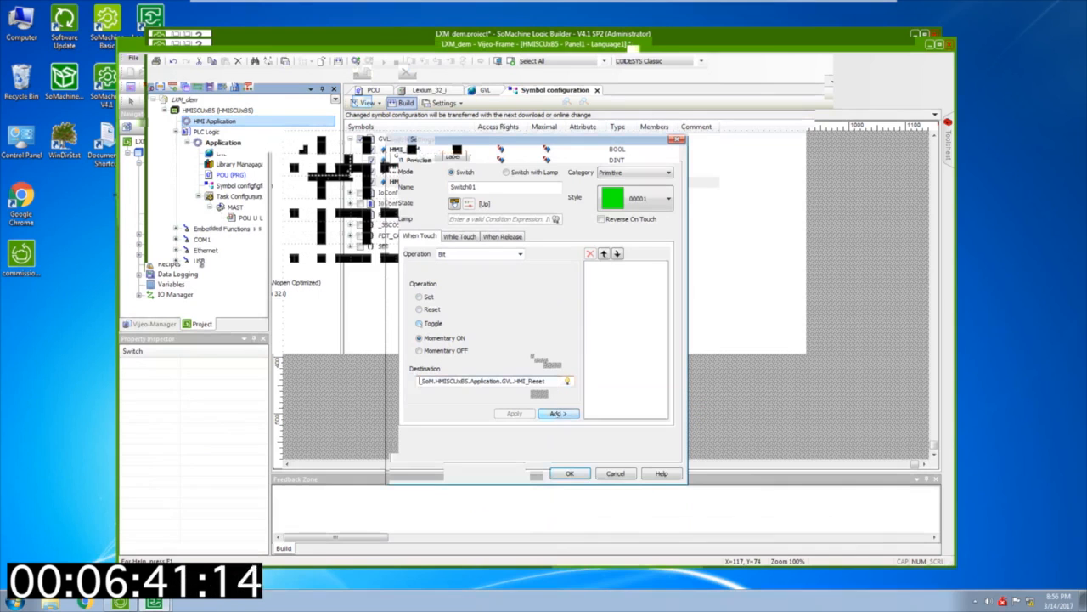
left_click(559, 412)
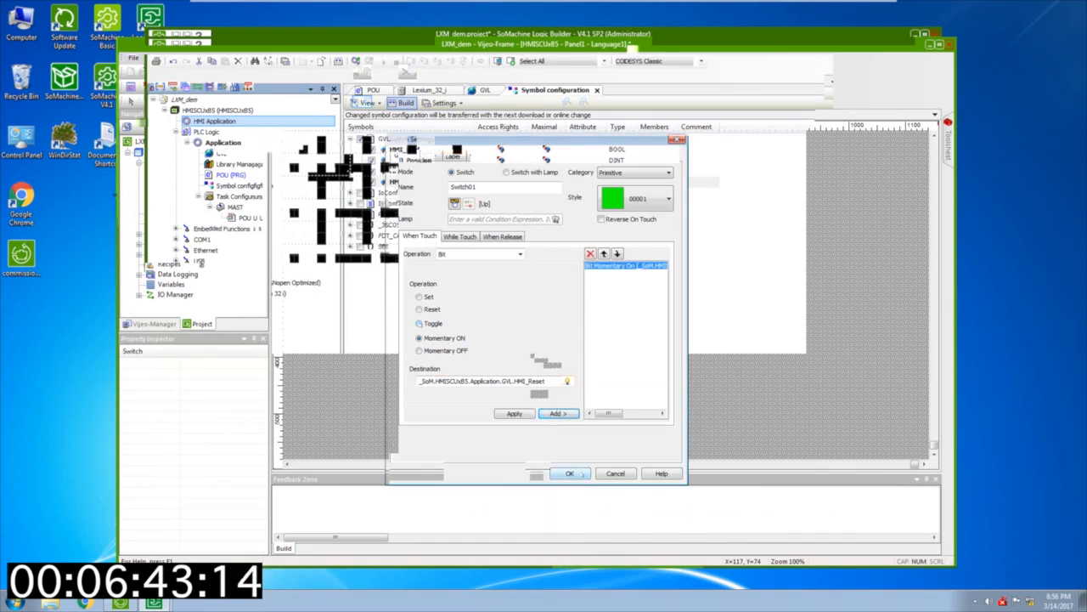
left_click(570, 473)
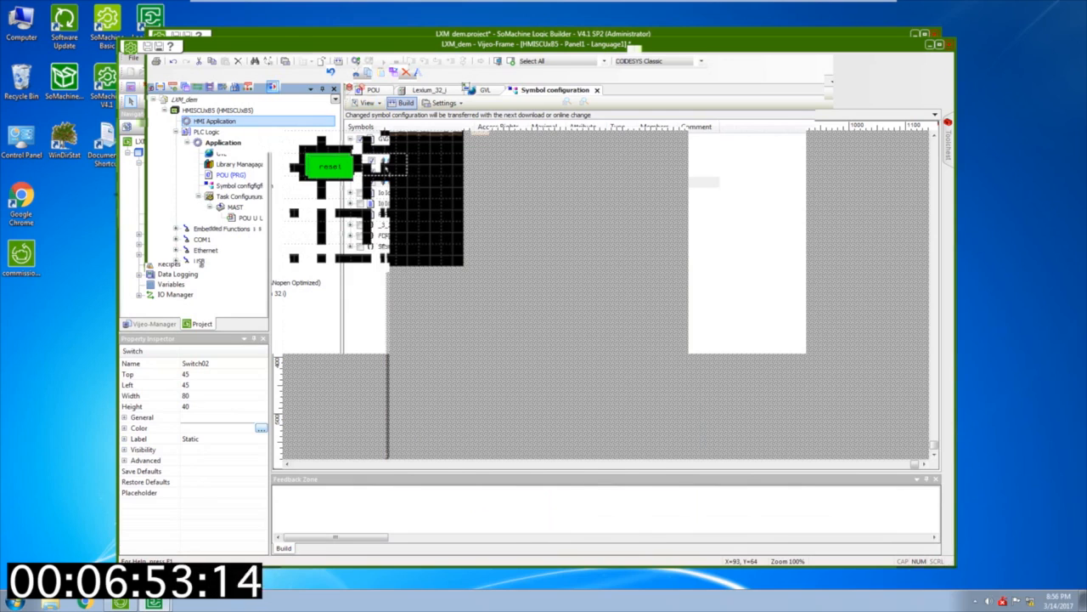
Step: Point Switch02's destination variable at GVL.HMI_Power
double_click(328, 166)
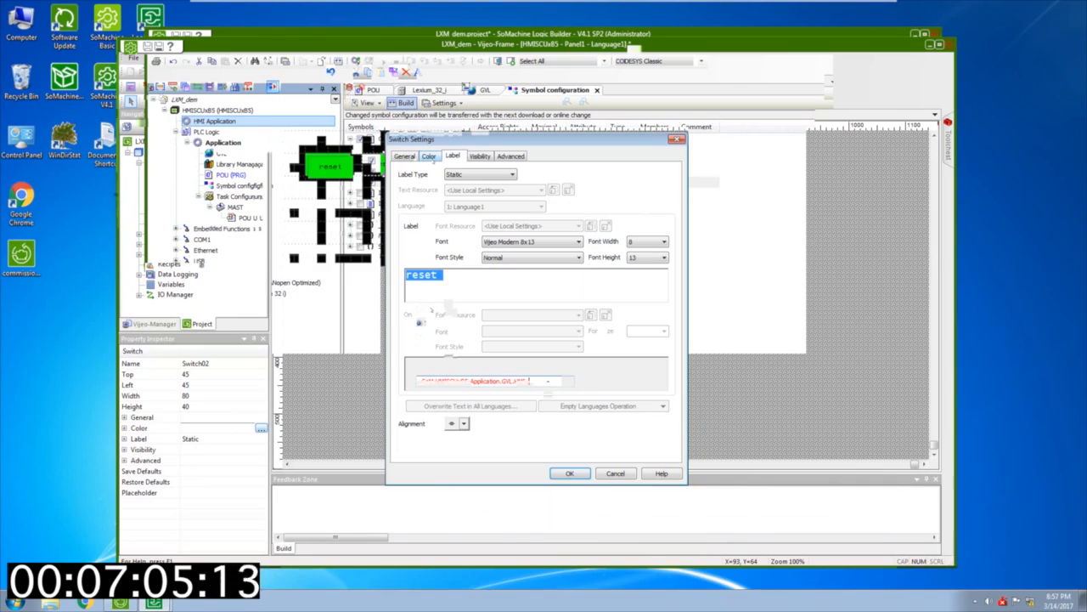
type("_Power")
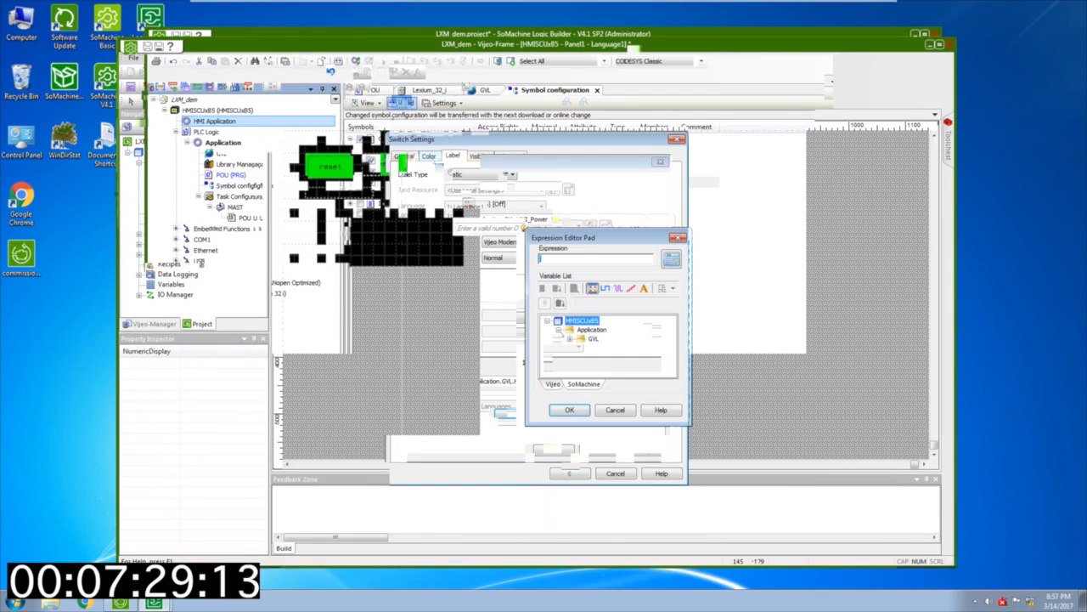
Step: Link the numeric display to the position variable with unit 'counts' and draw it below the switches
left_click(616, 348)
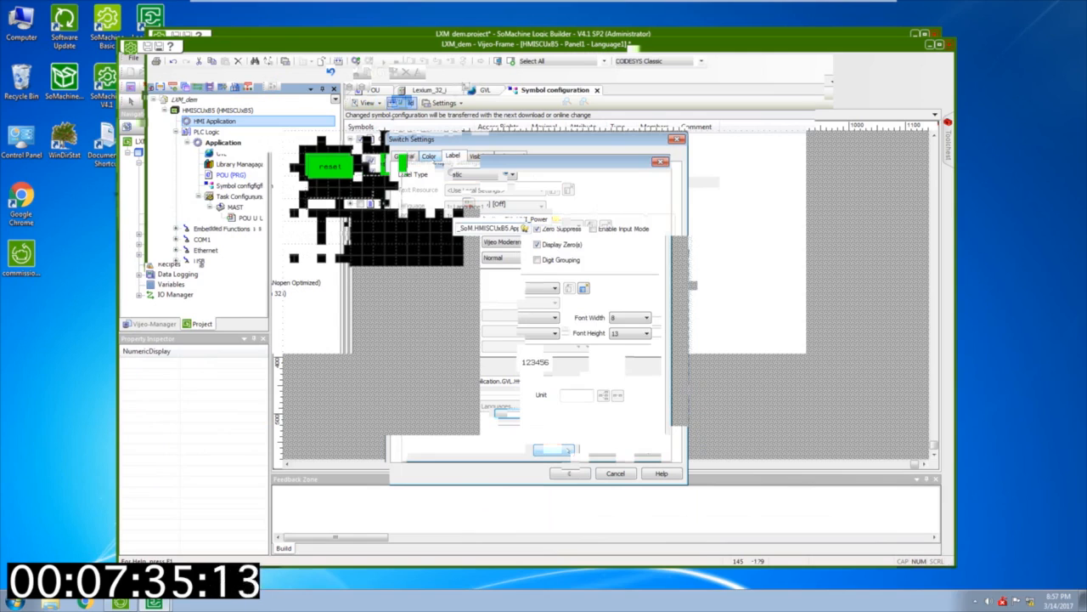
type("d")
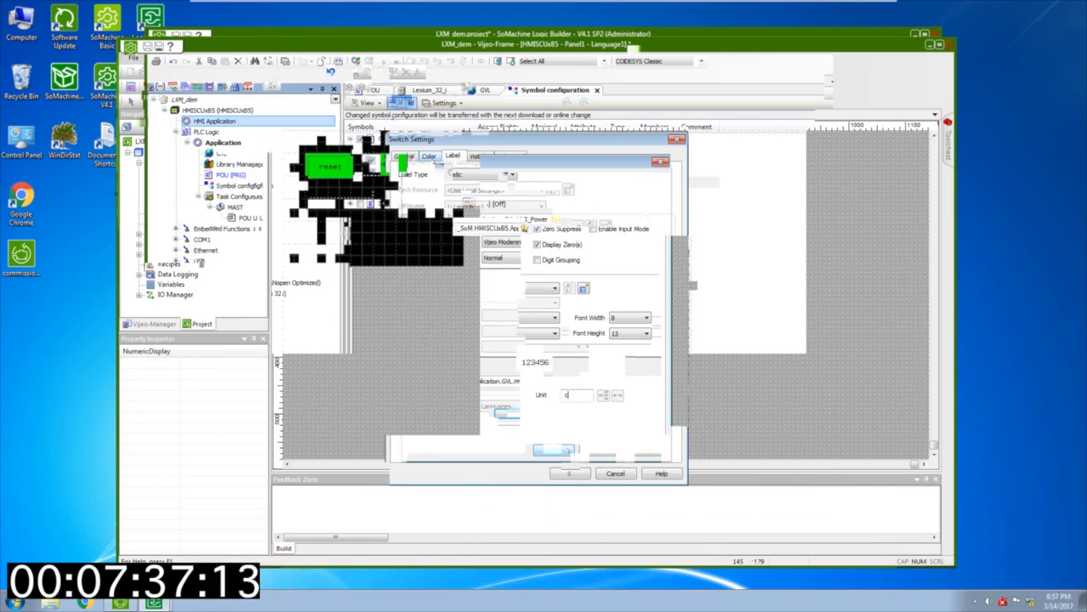
type("unts")
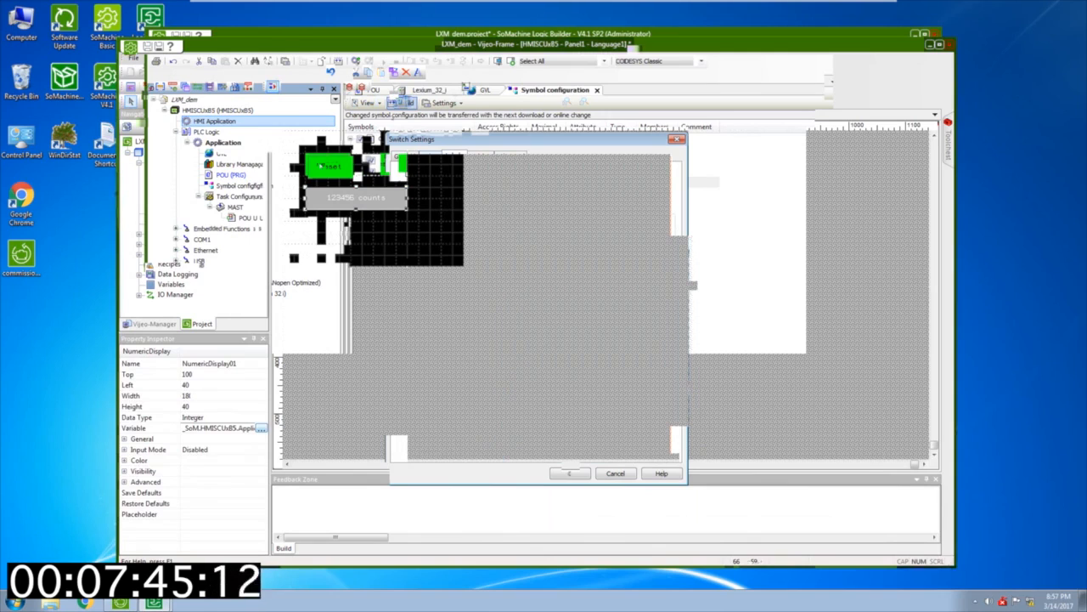
left_click_drag(329, 167, 333, 177)
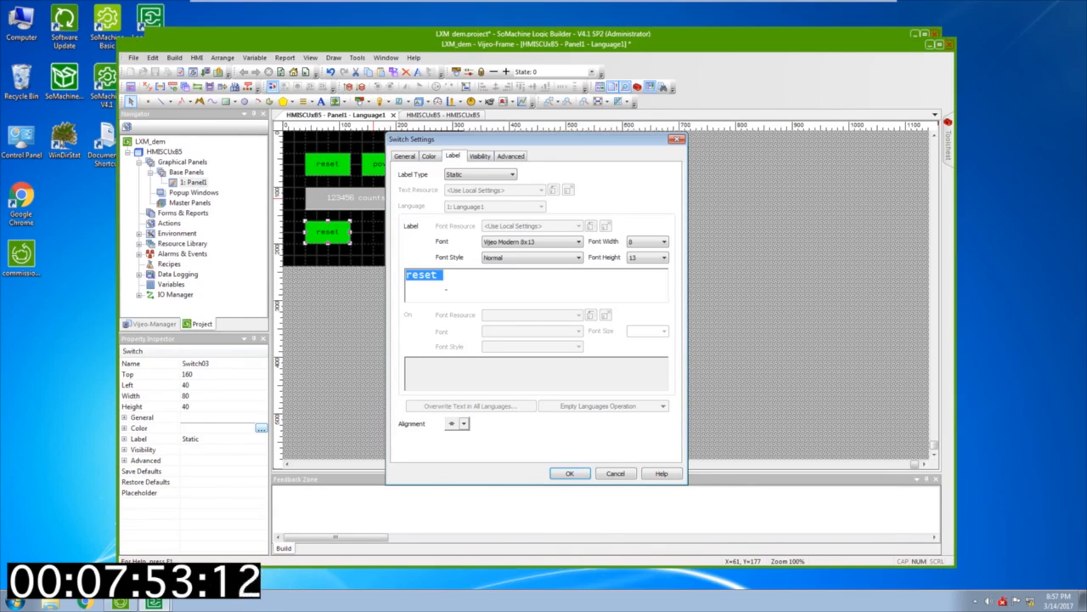
Step: Label the copied switch FWD, set it to Toggle on GVL.HMI_FWD and confirm
type("FWD")
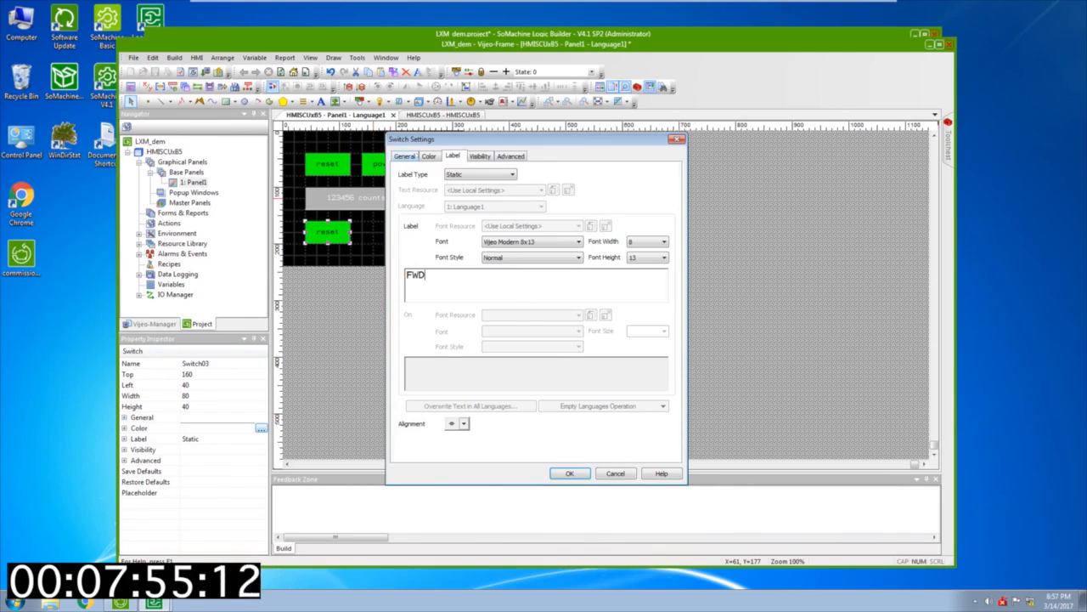
left_click(405, 156)
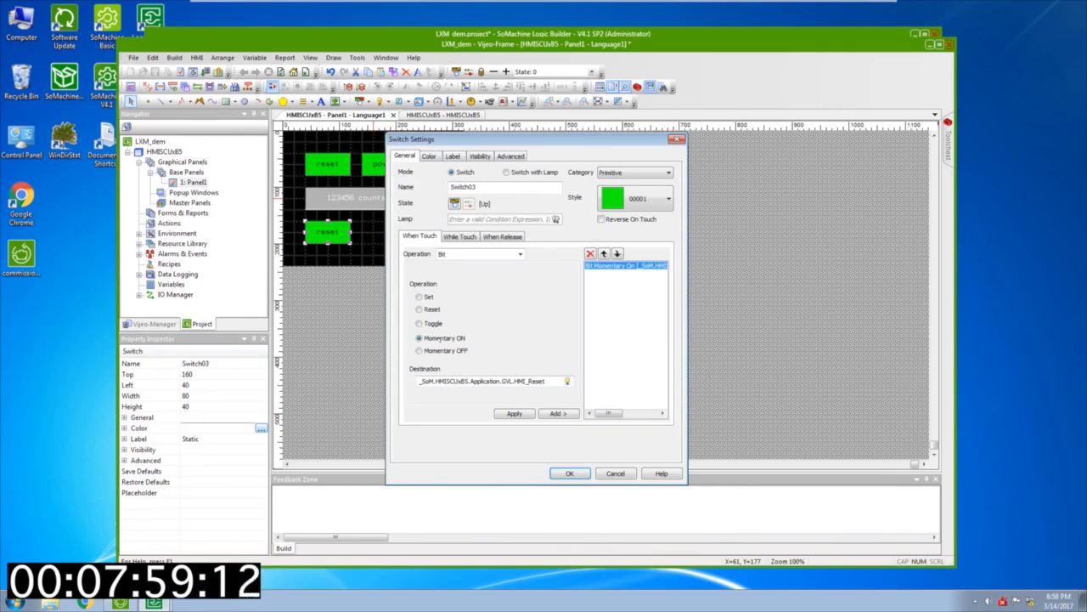
left_click(418, 323)
type("FWD")
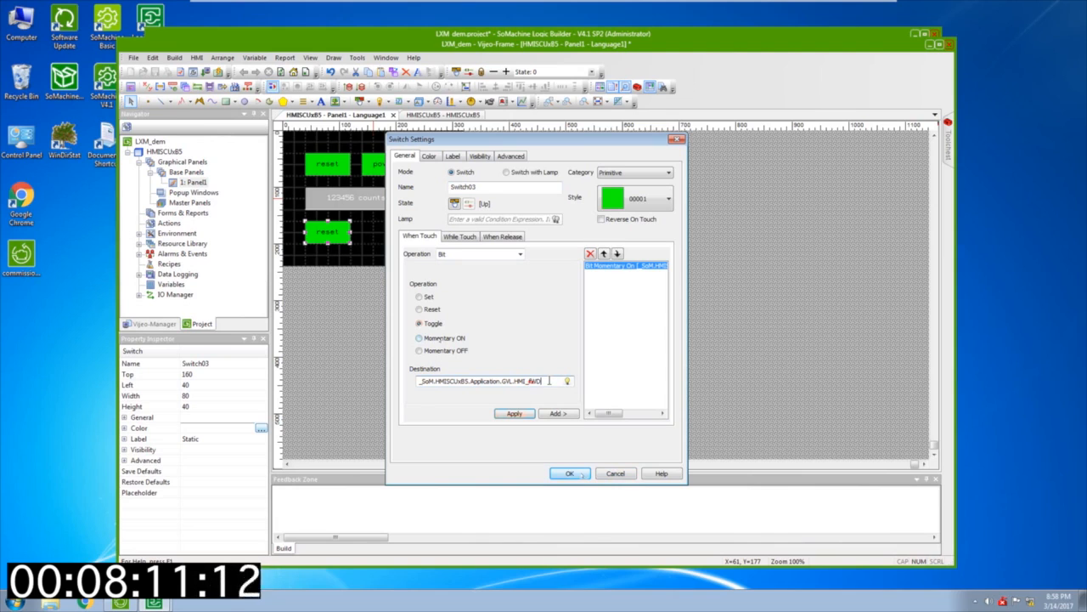
left_click(569, 474)
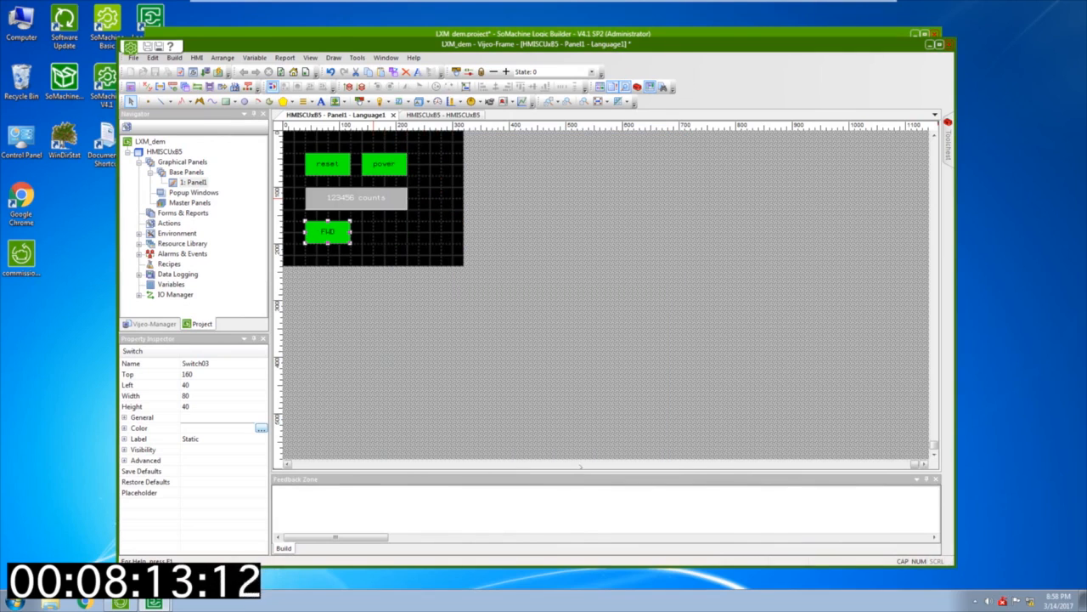
mouse_move(333, 186)
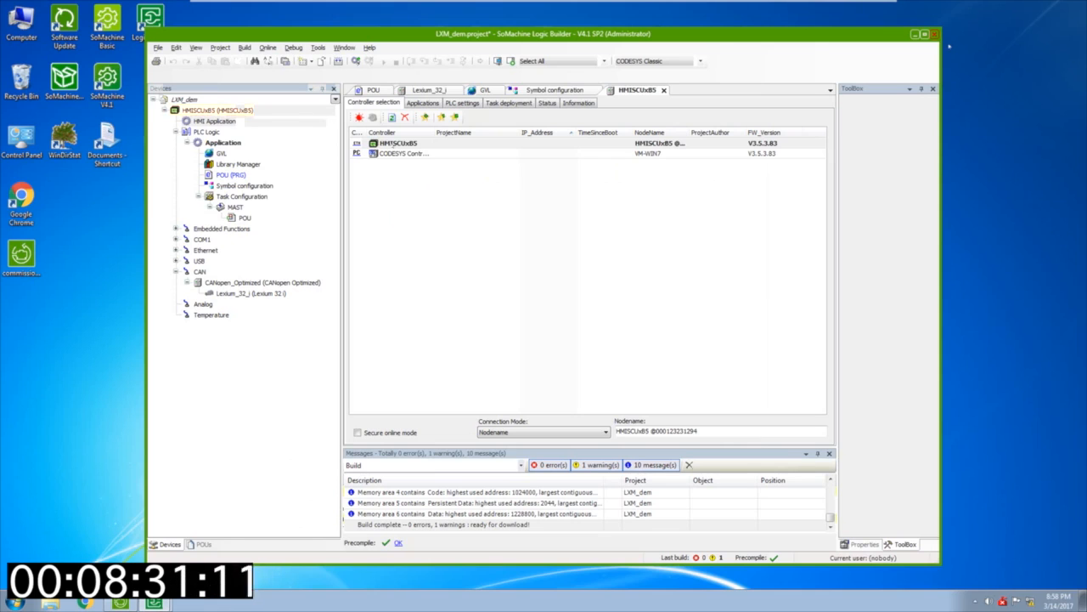
Step: Multiple Download both the Application and HMI Application to the HMISCUxB5 controller
left_click(398, 143)
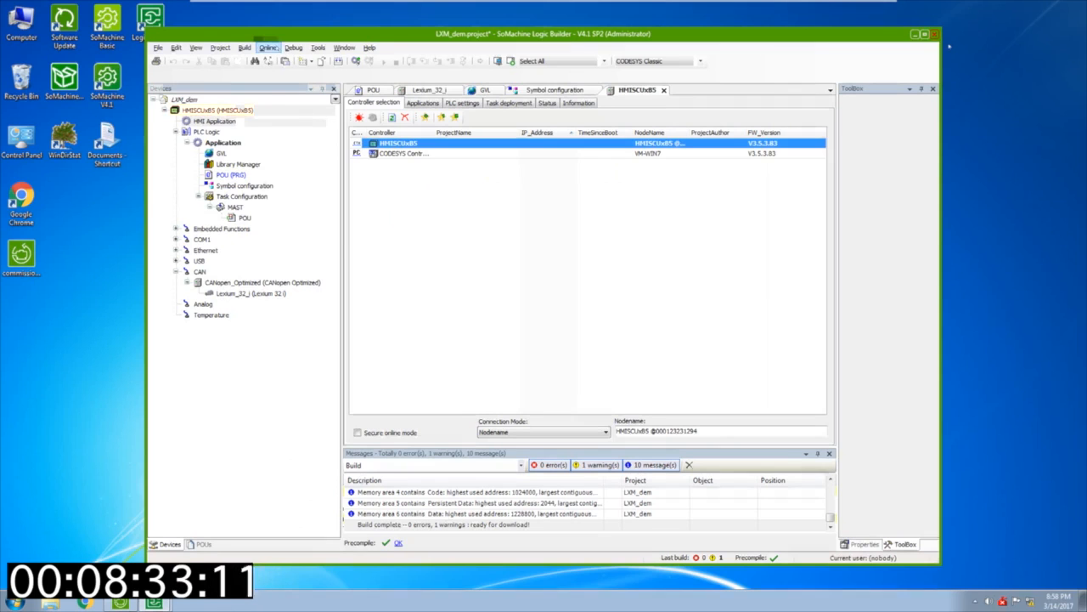
left_click(268, 47)
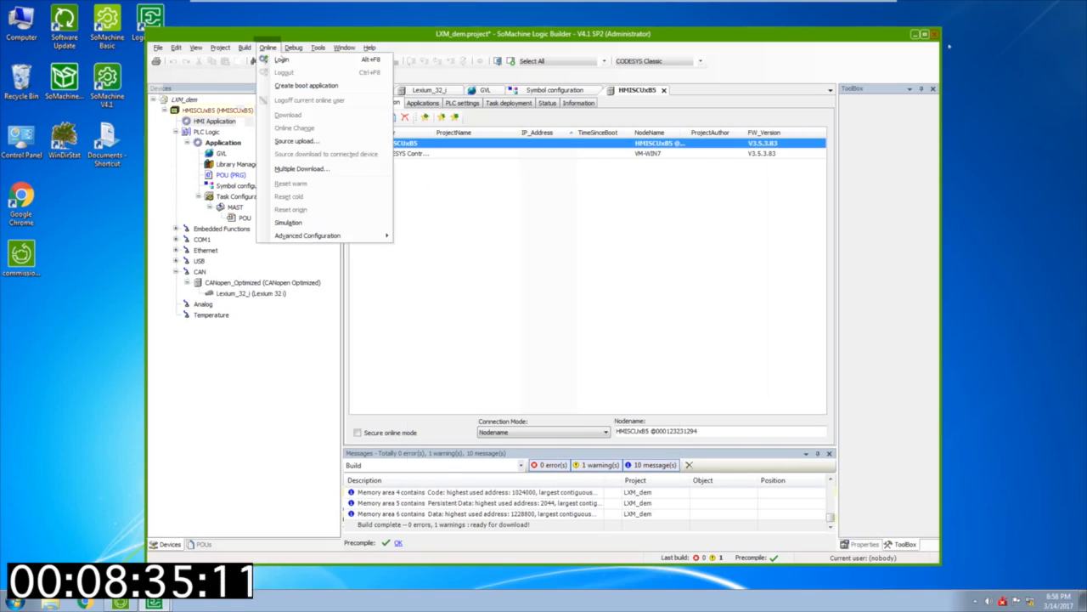
left_click(300, 169)
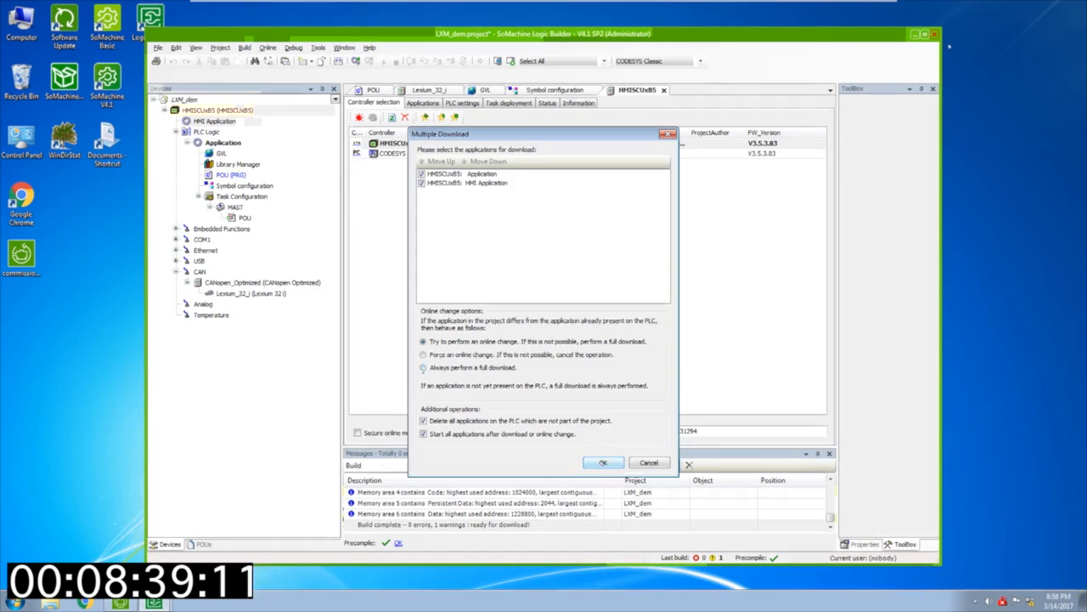
left_click(603, 462)
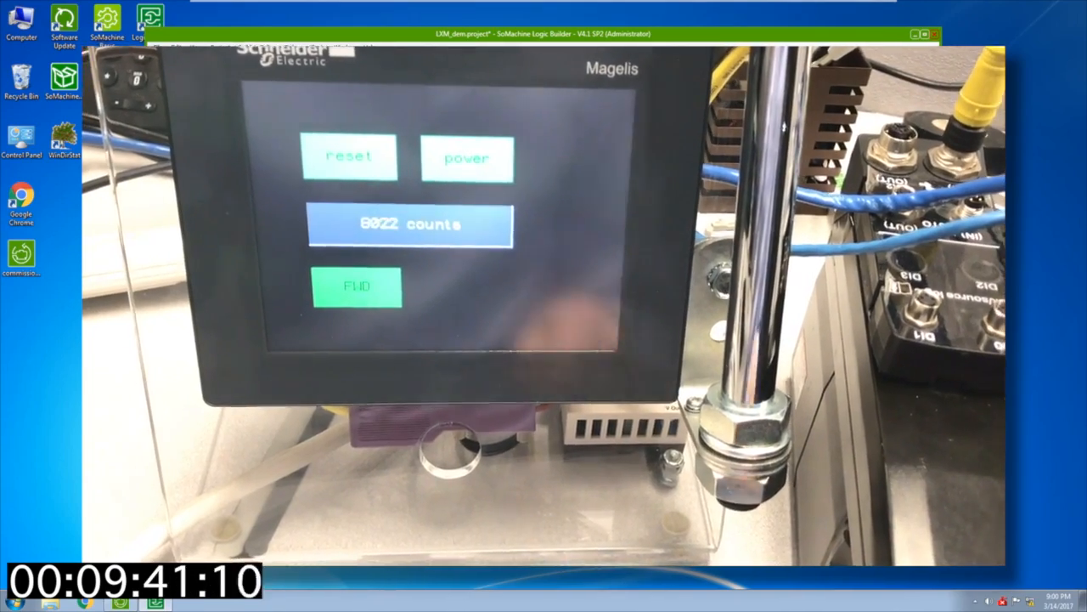
Step: Test the downloaded panel by touching the reset switch on the Magelis screen
left_click(350, 155)
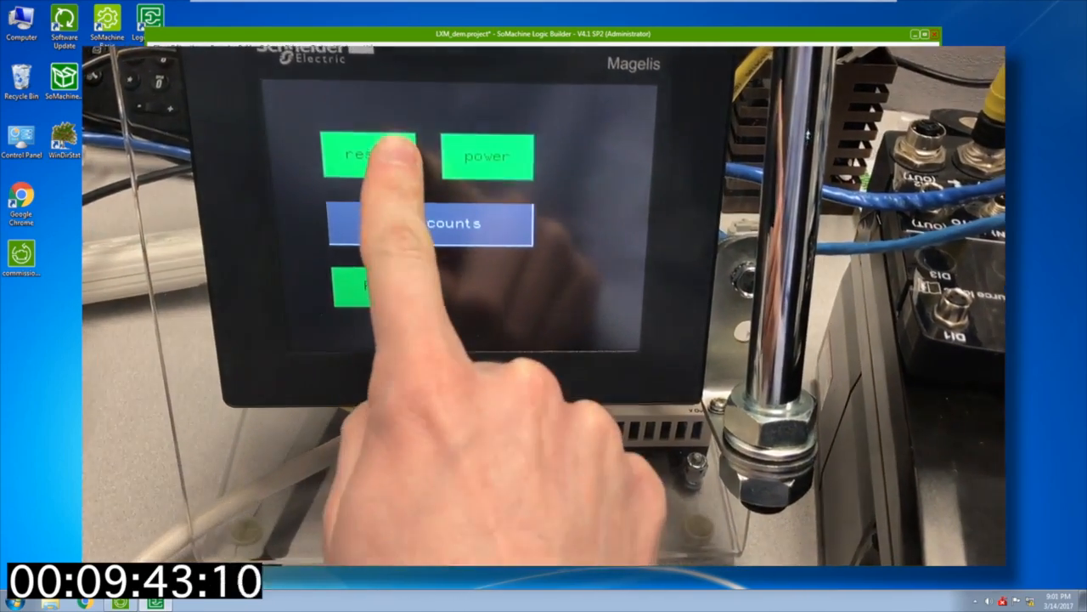